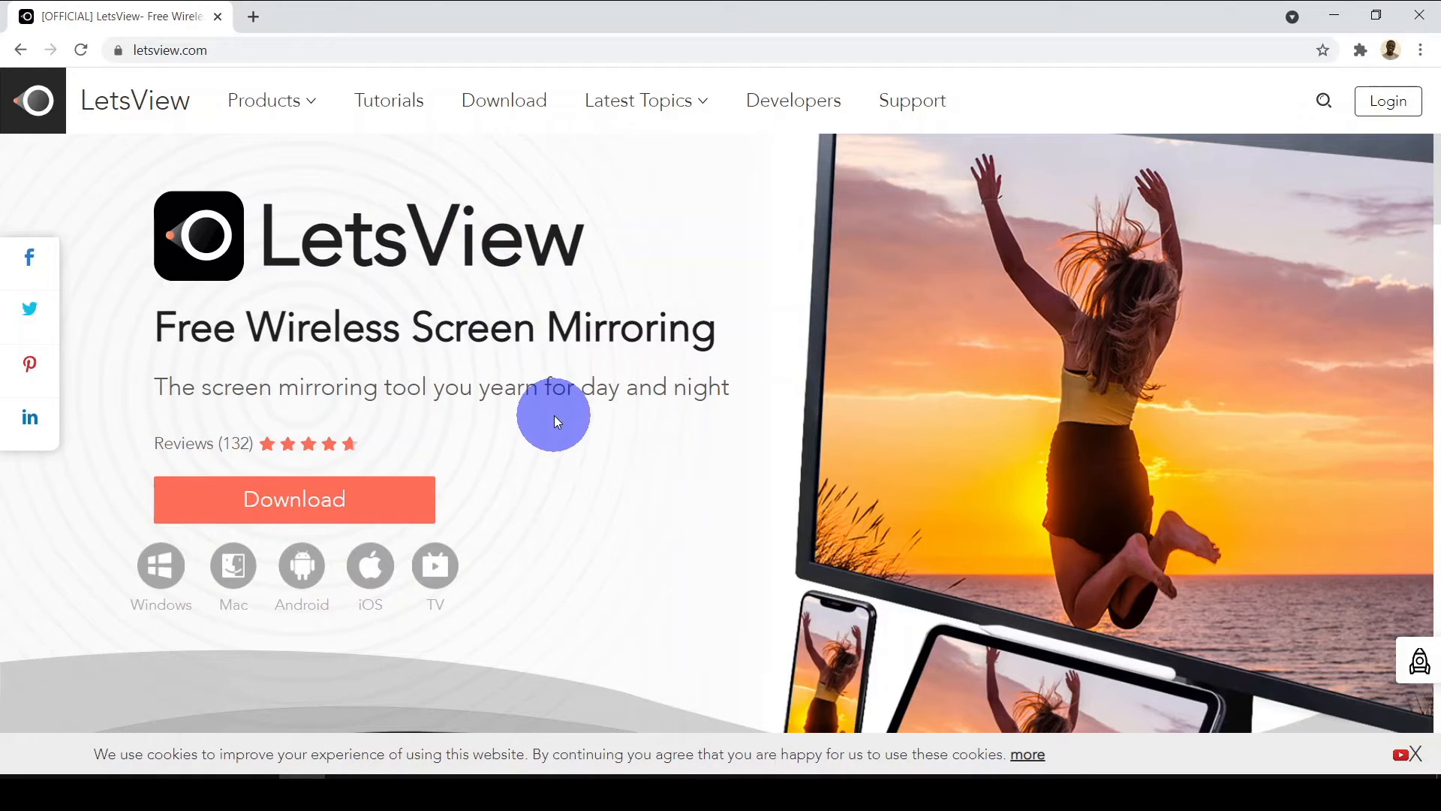
# - Close the Chrome window showing the LetsView homepage
pyautogui.click(293, 499)
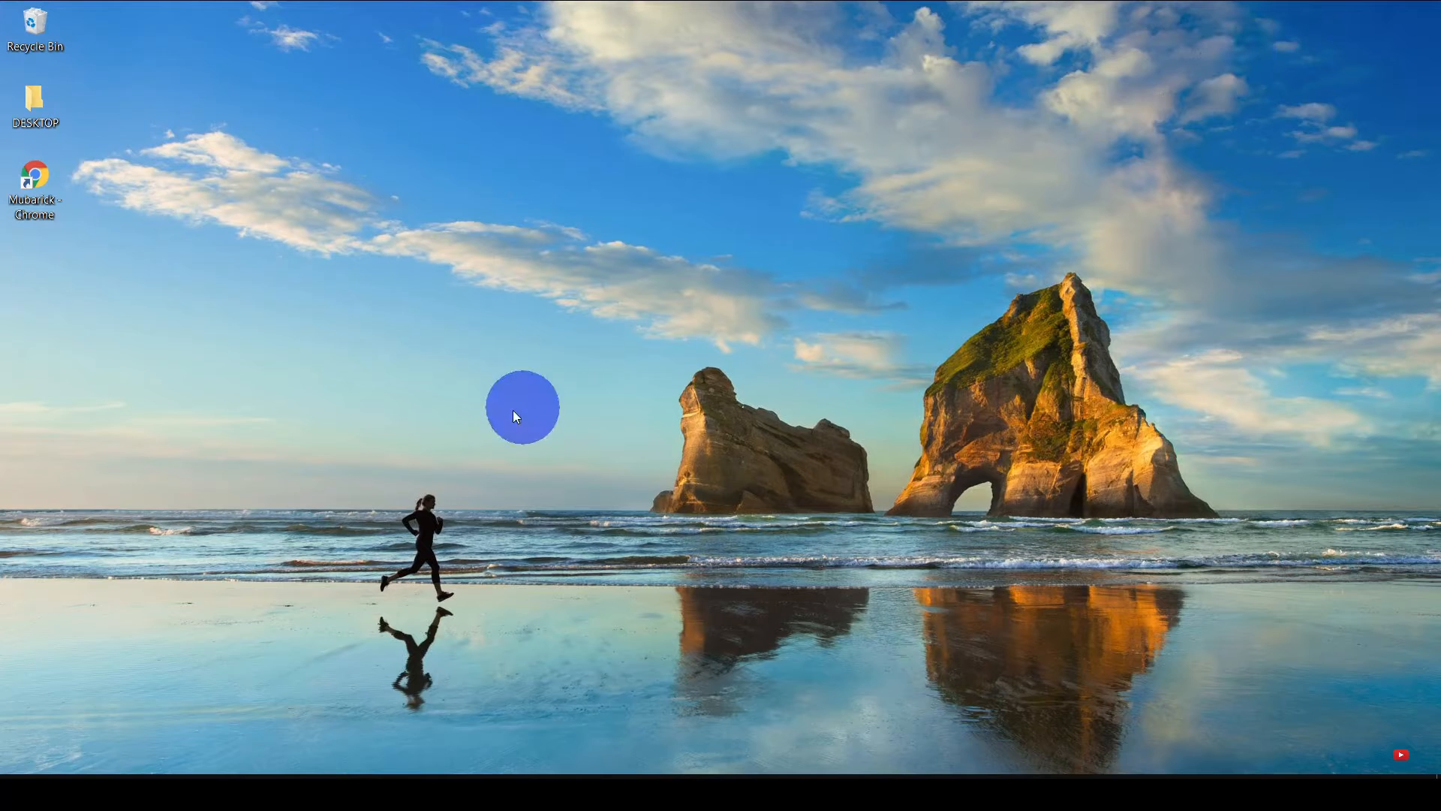
# - Relaunch Chrome from the desktop shortcut and load letsview.com
pyautogui.click(35, 193)
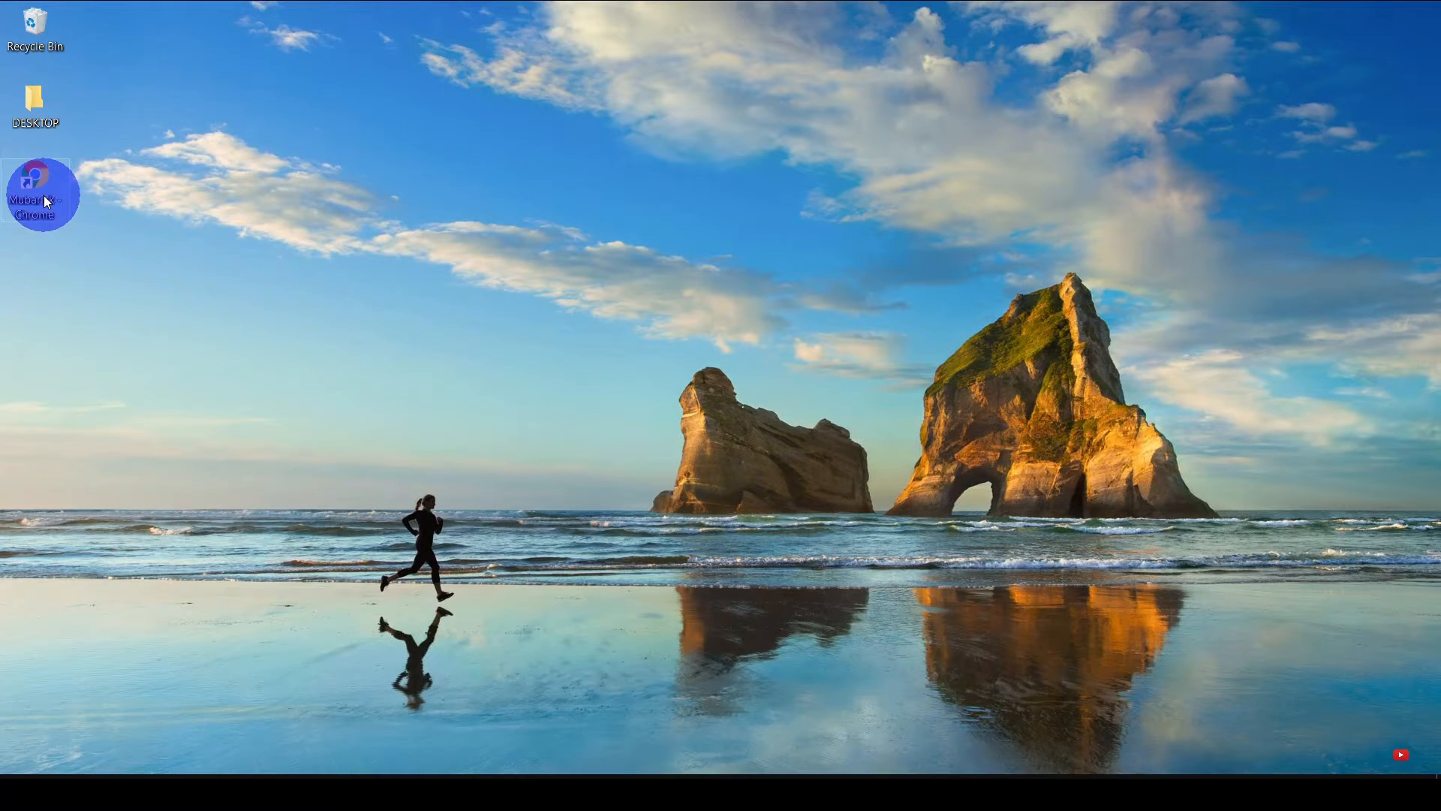
pyautogui.doubleClick(42, 193)
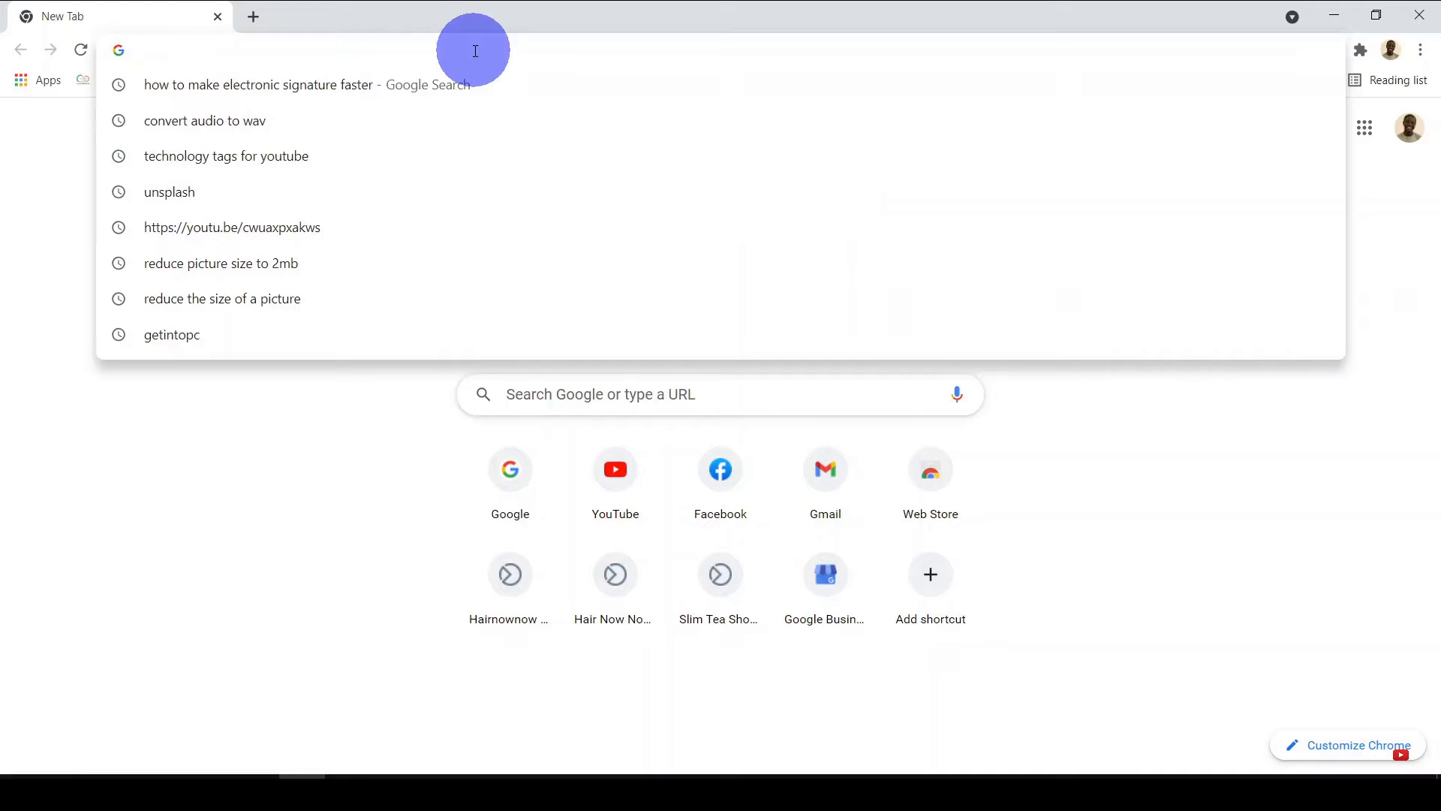
pyautogui.write('letsview.com')
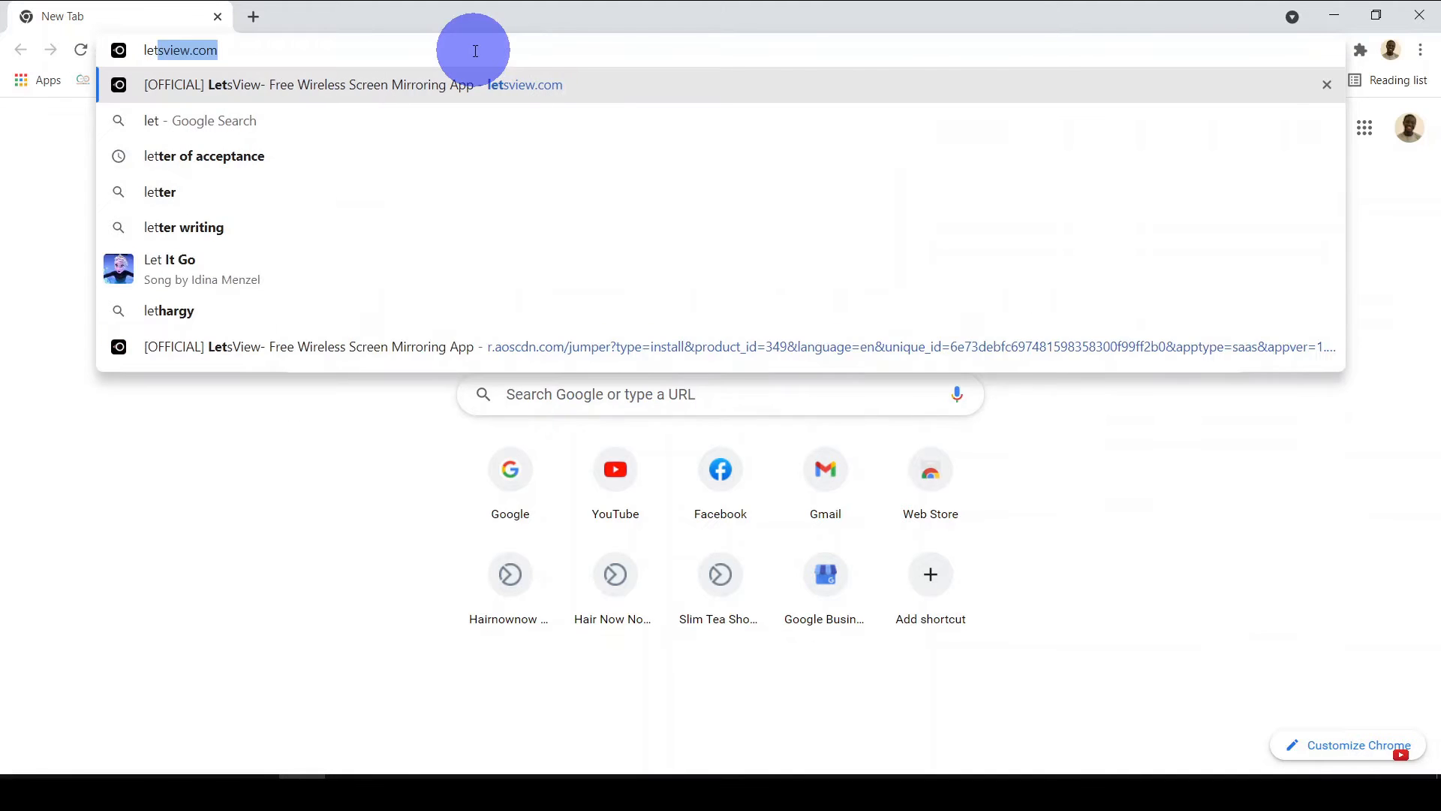
pyautogui.write('letsview')
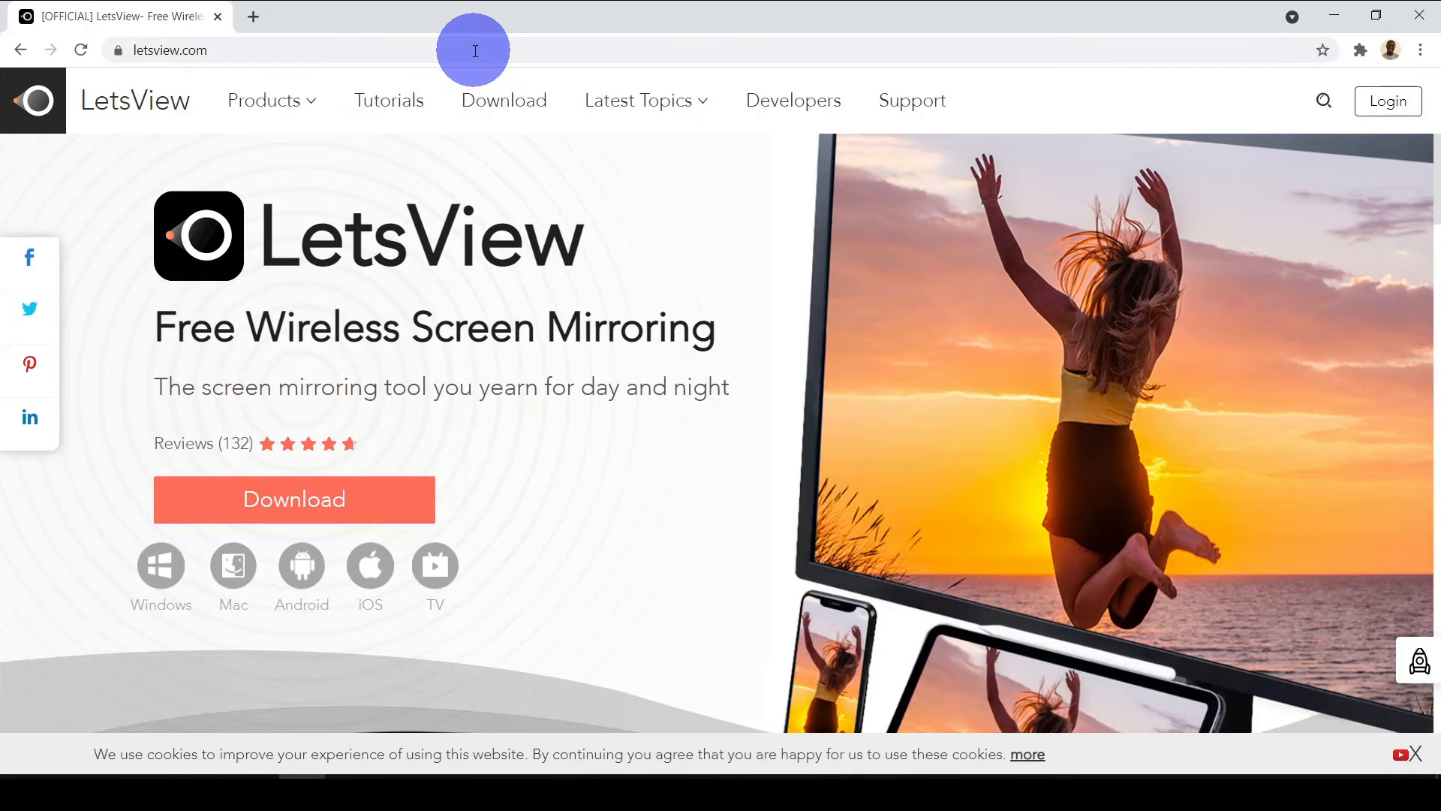
pyautogui.moveTo(494, 197)
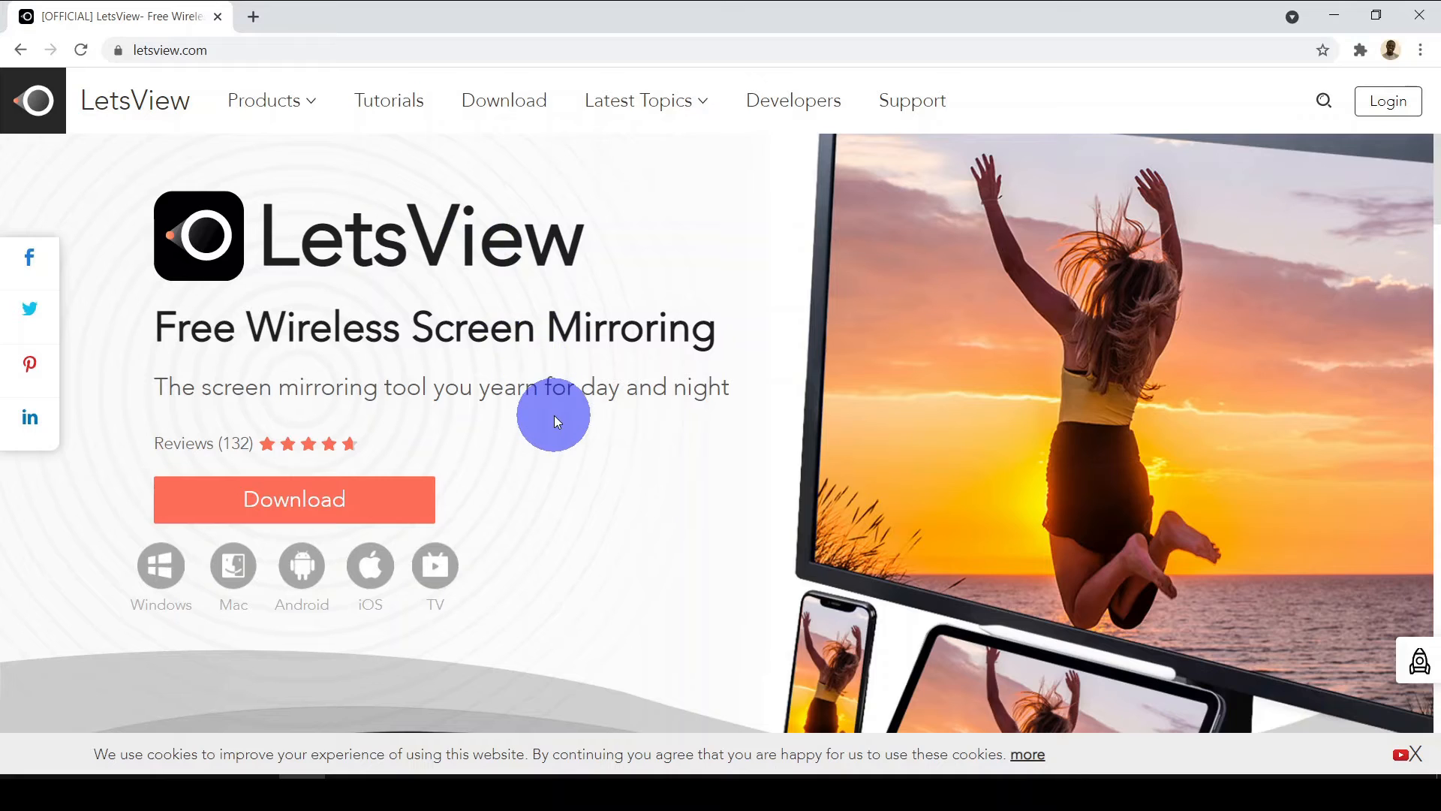
pyautogui.moveTo(385, 482)
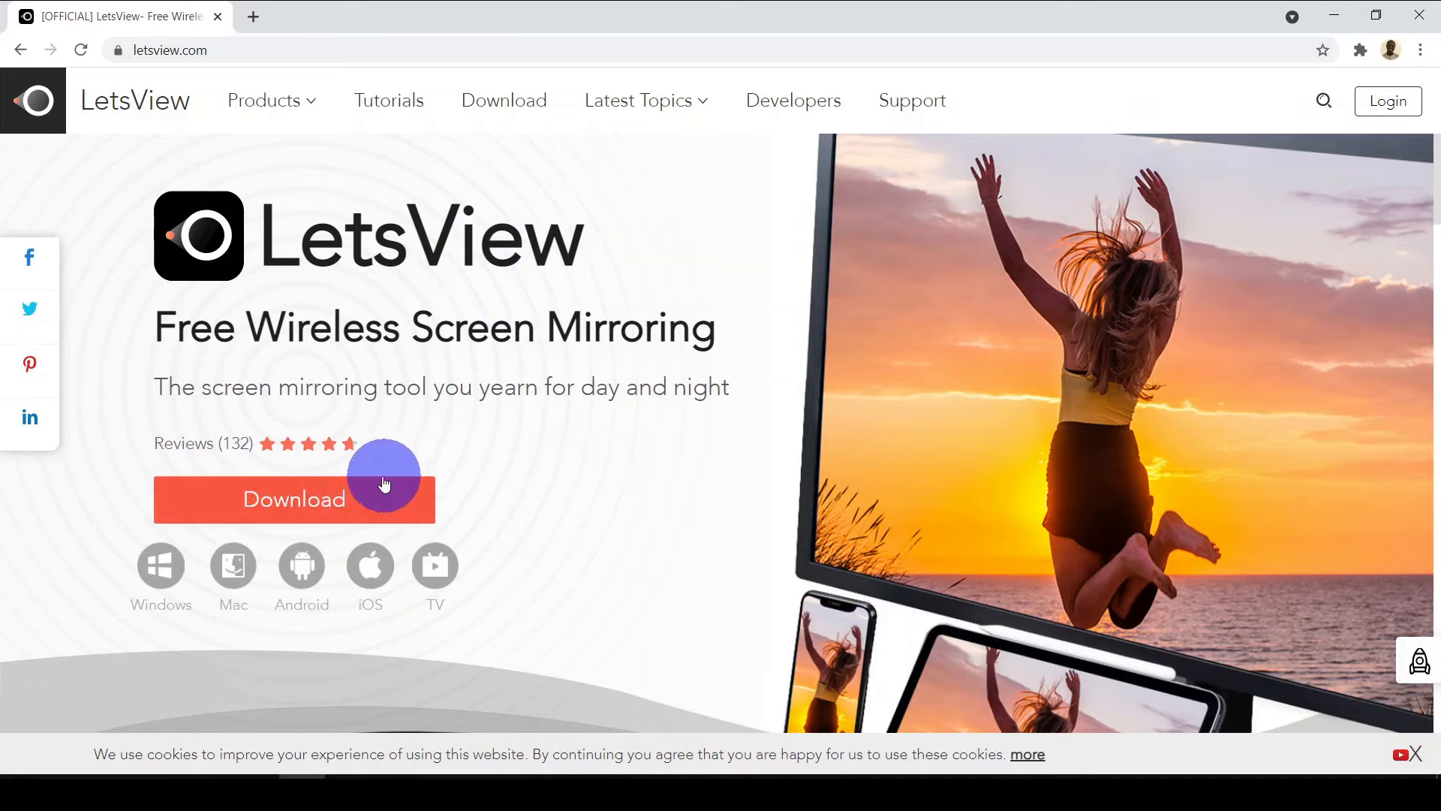
# - Download letsview-setup.exe and open its Programs download folder
pyautogui.click(294, 500)
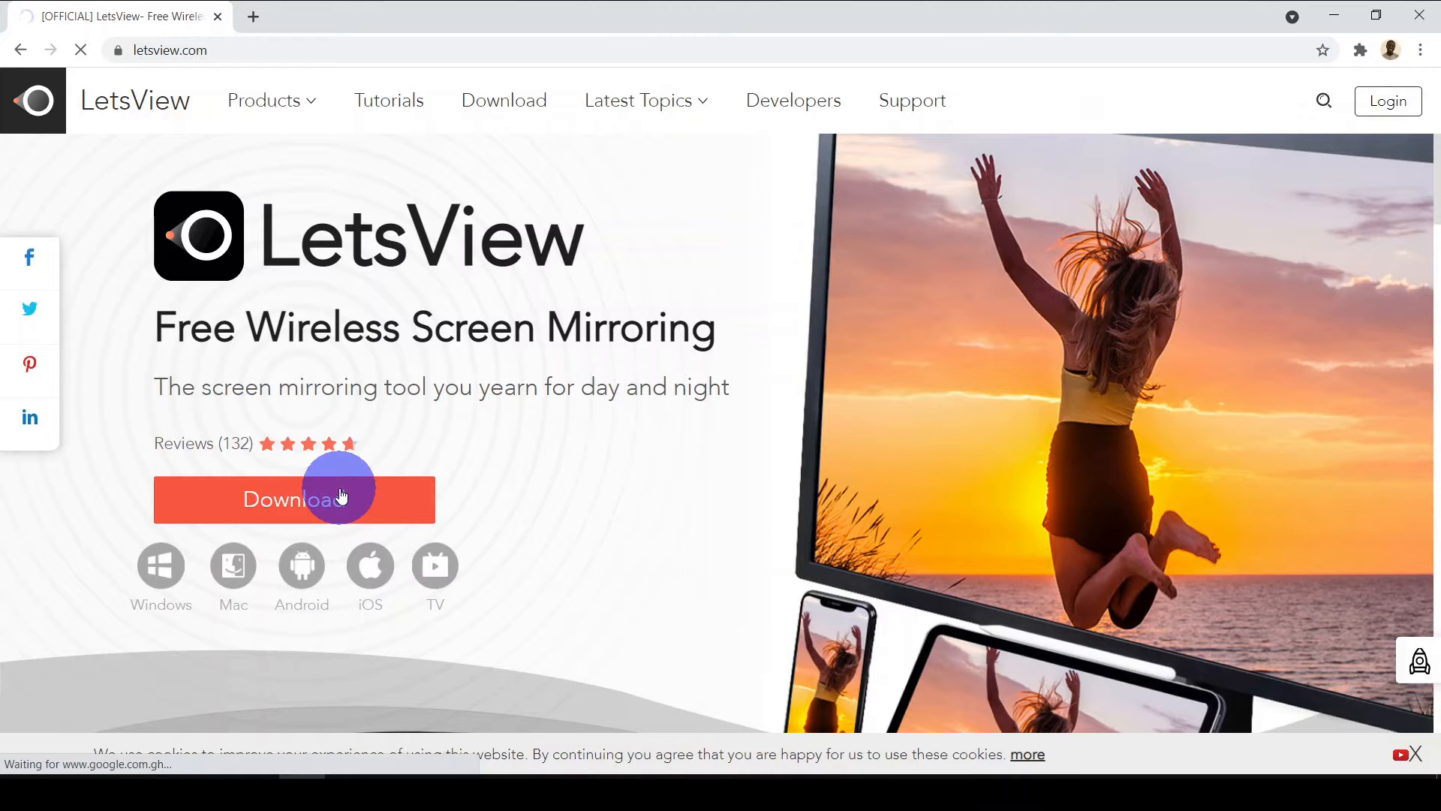
pyautogui.click(294, 499)
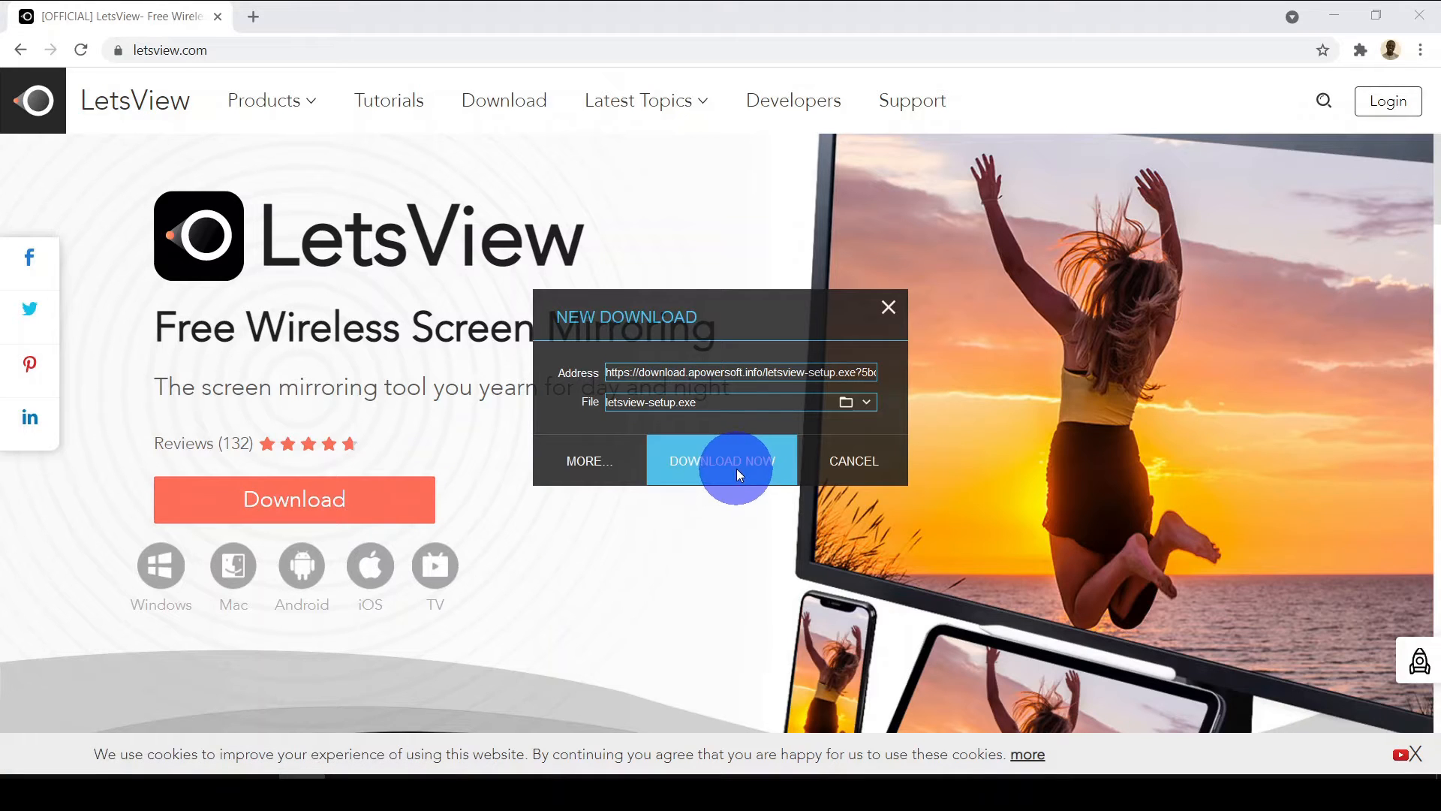
pyautogui.click(720, 460)
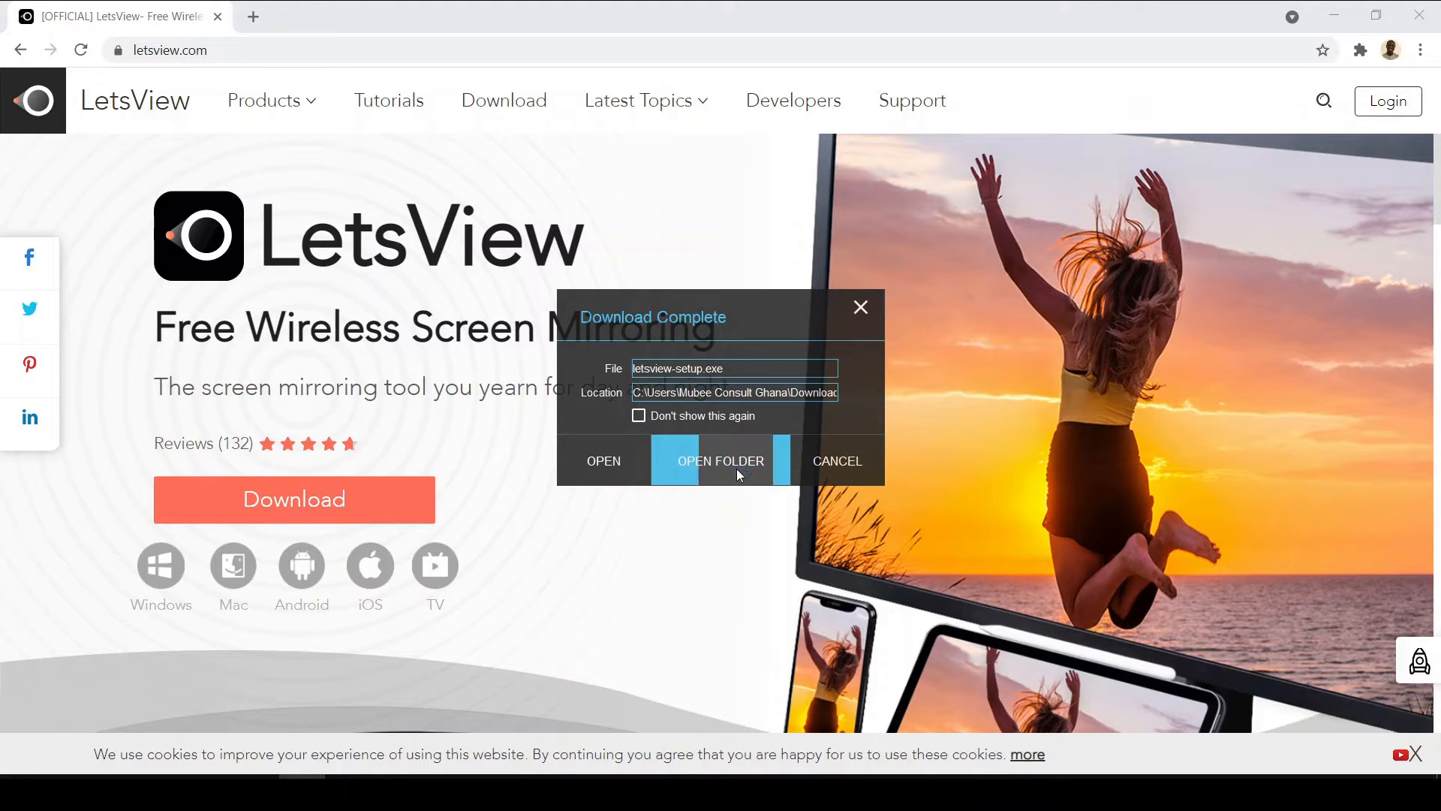
pyautogui.click(721, 460)
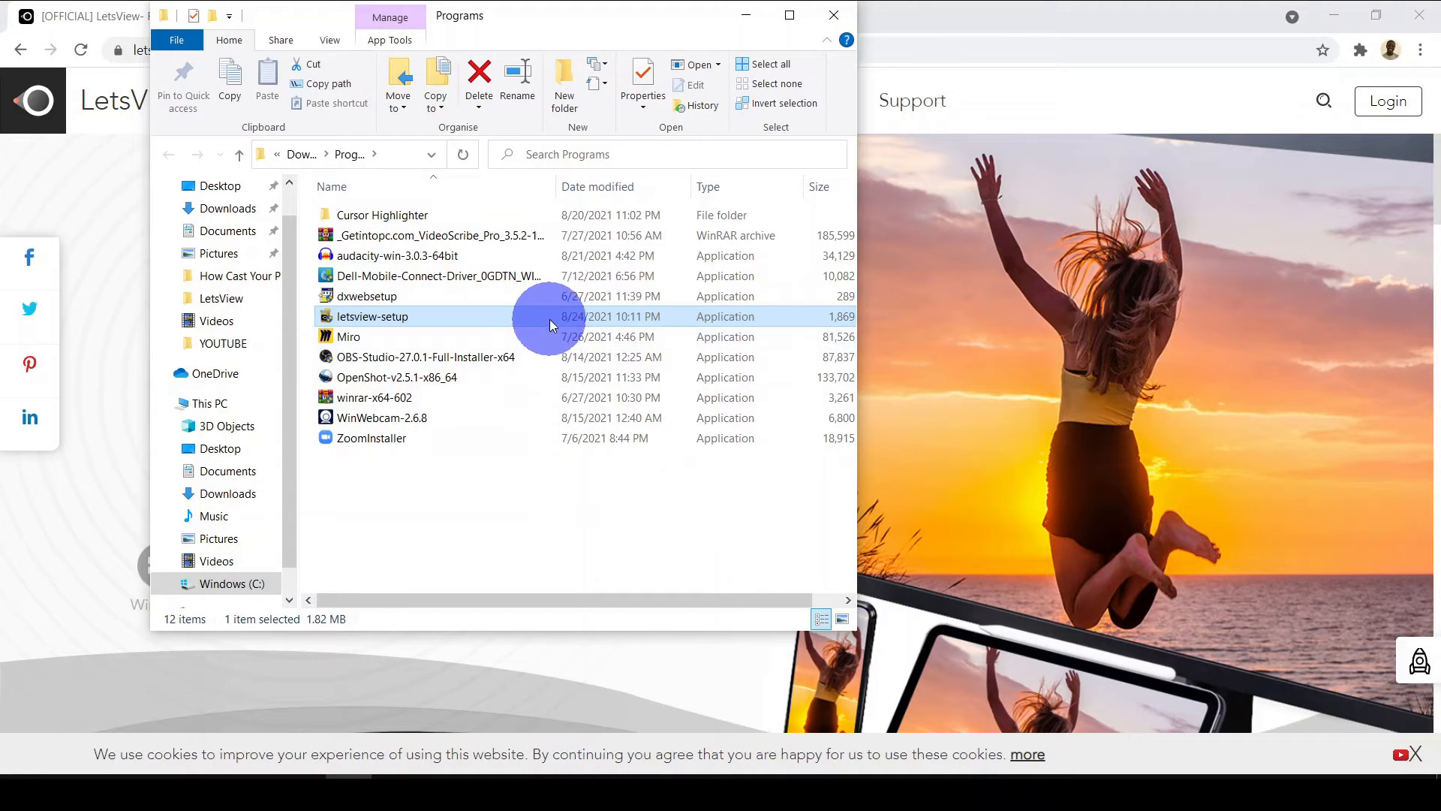
# - Run letsview-setup, install LetsView, then quit the finished installer
pyautogui.doubleClick(372, 316)
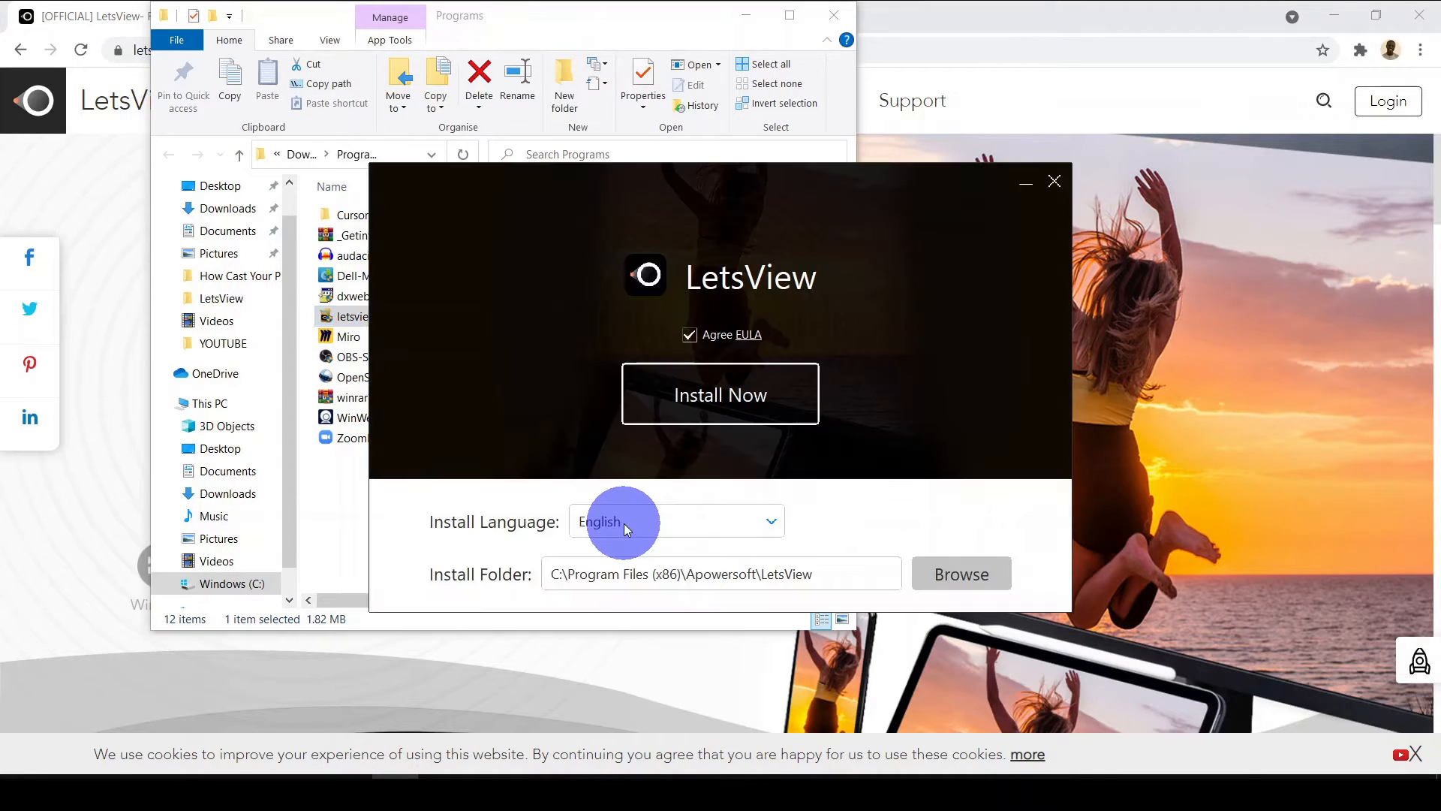
pyautogui.click(720, 394)
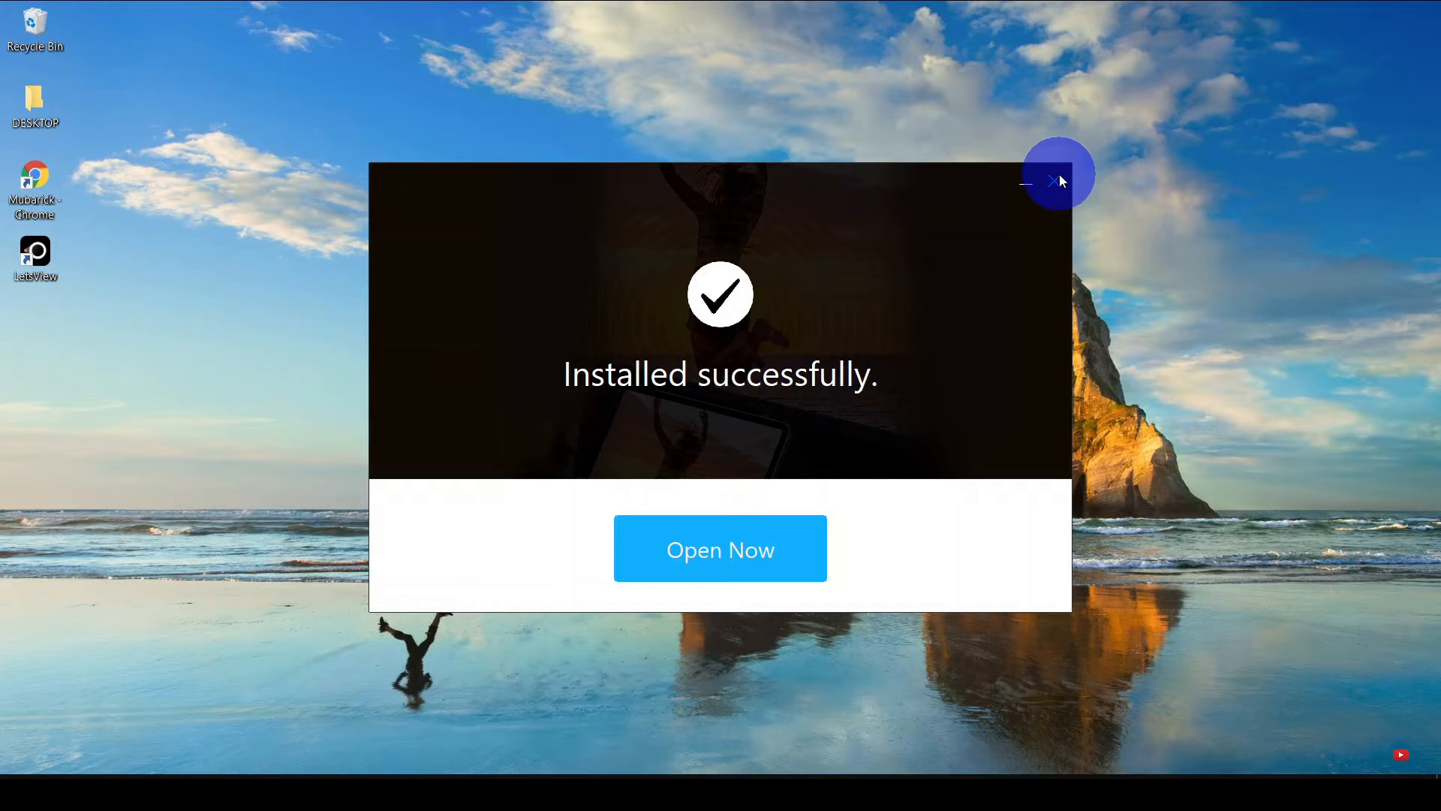
pyautogui.click(1054, 180)
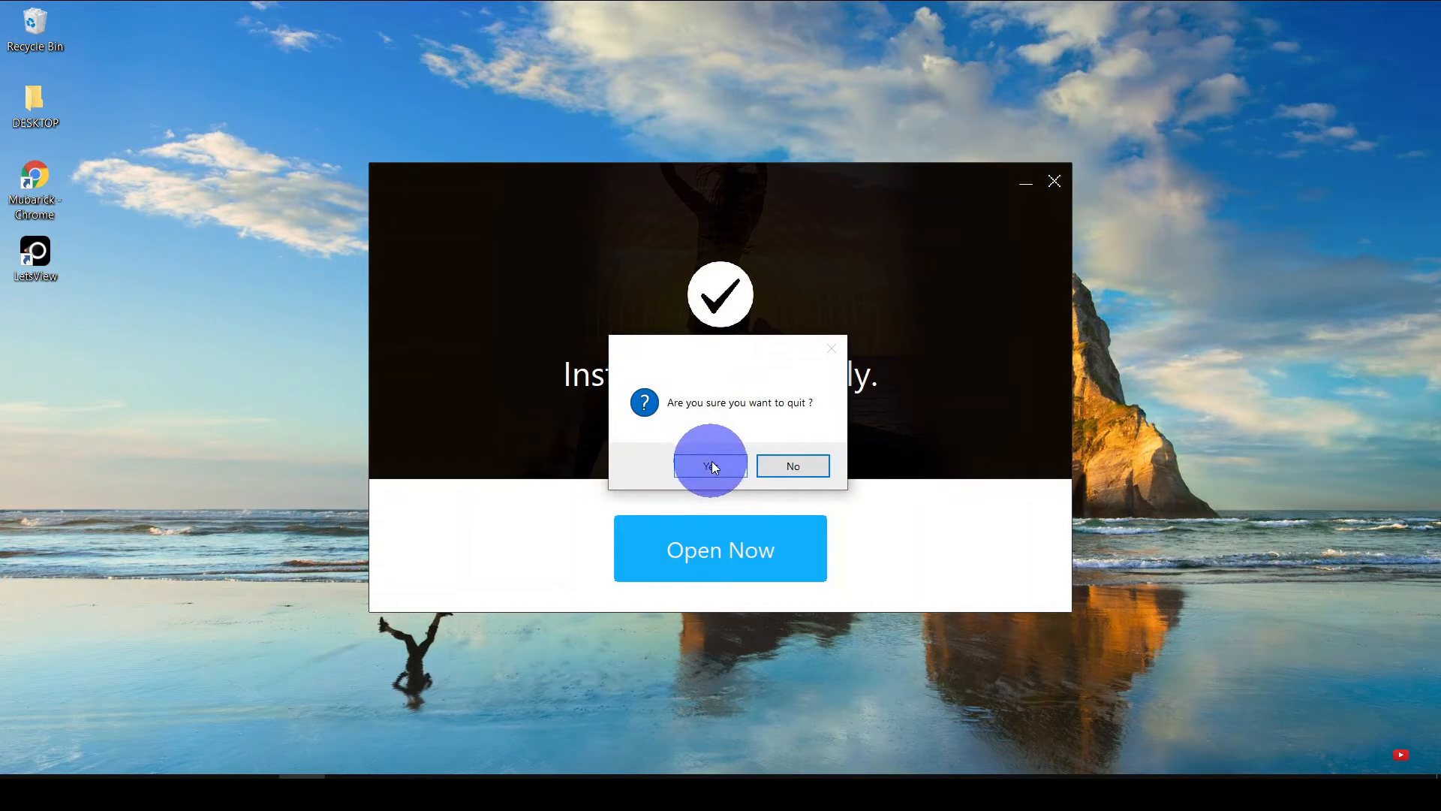
pyautogui.click(710, 465)
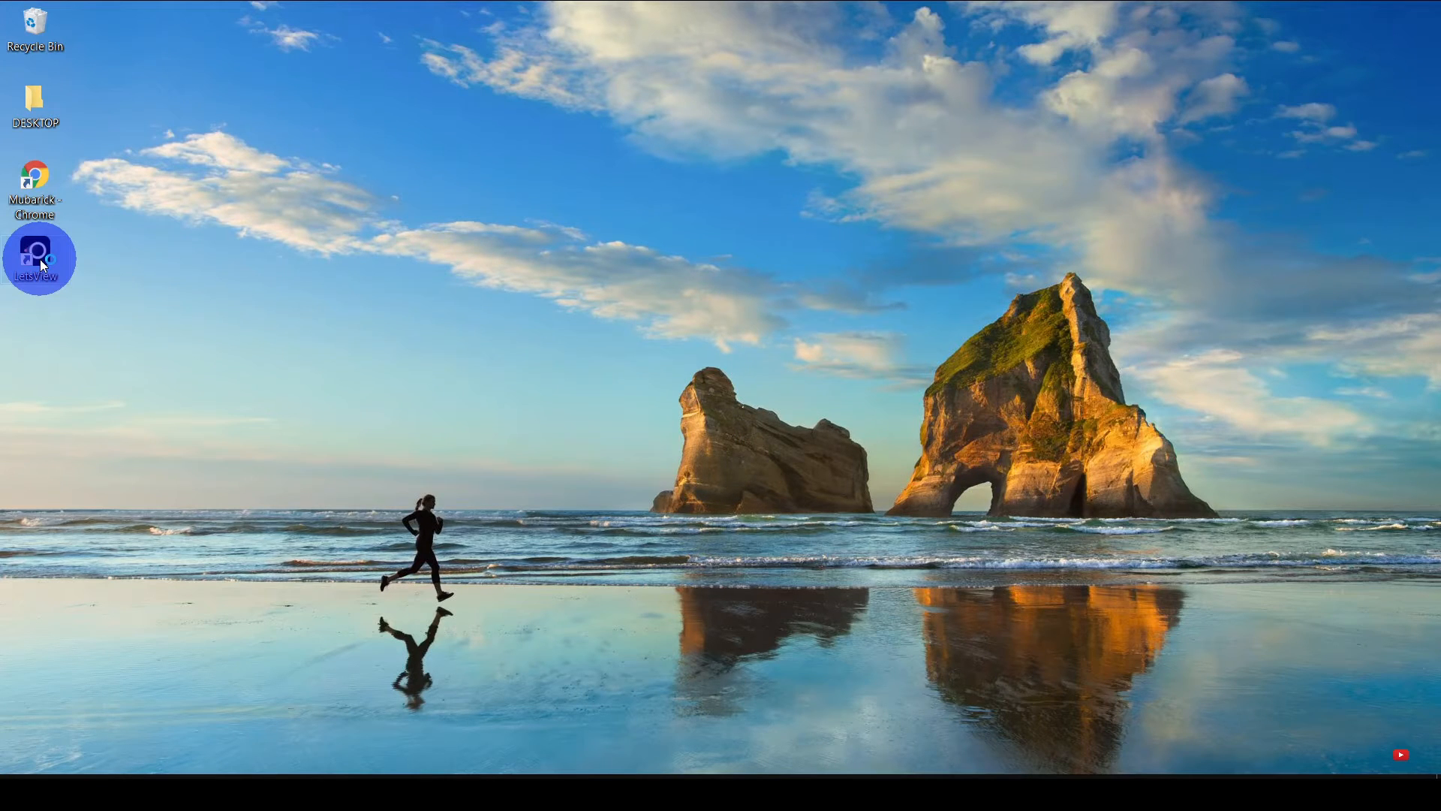
pyautogui.moveTo(37, 255)
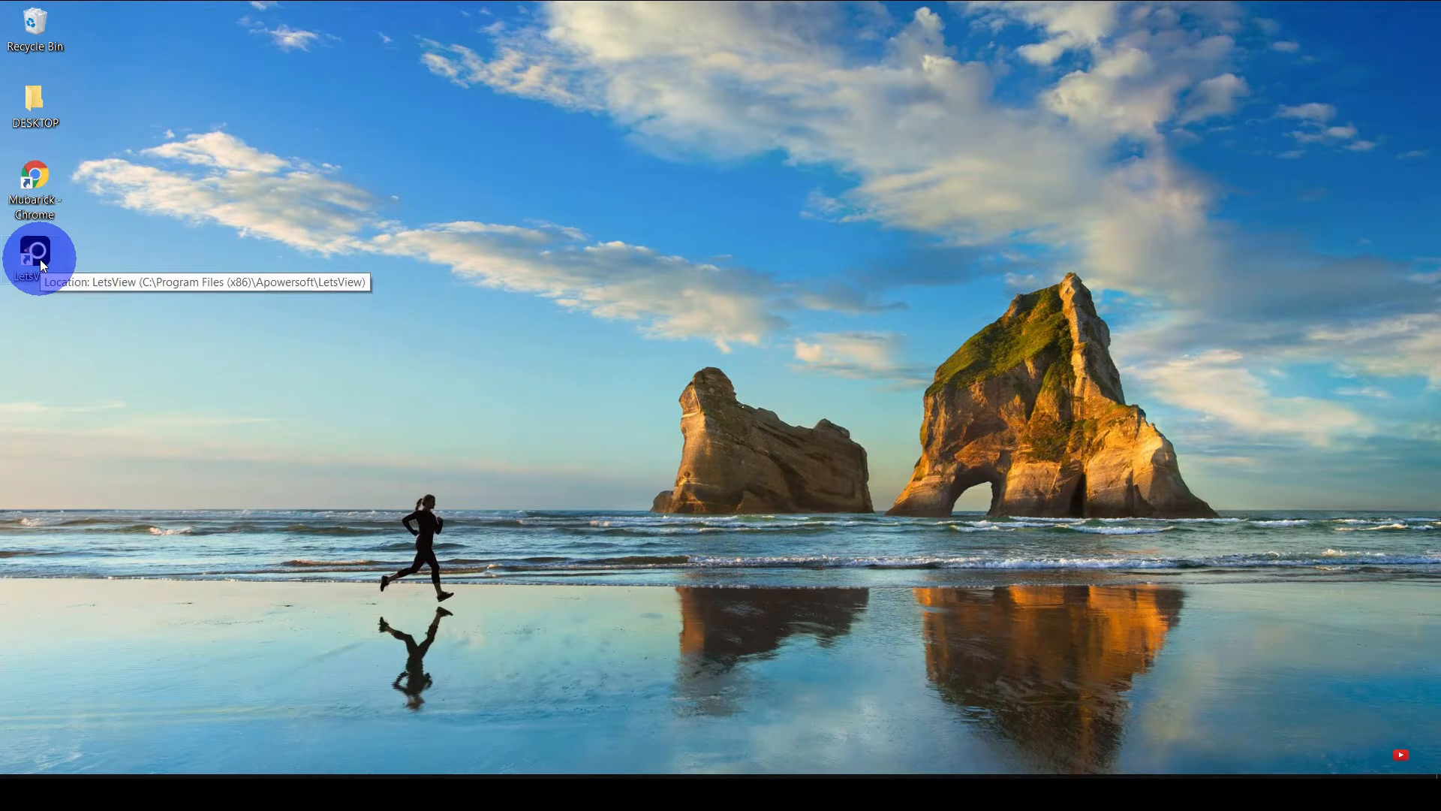
# - Launch LetsView from its desktop shortcut, opening the mirroring window and welcome tutorial
pyautogui.doubleClick(33, 255)
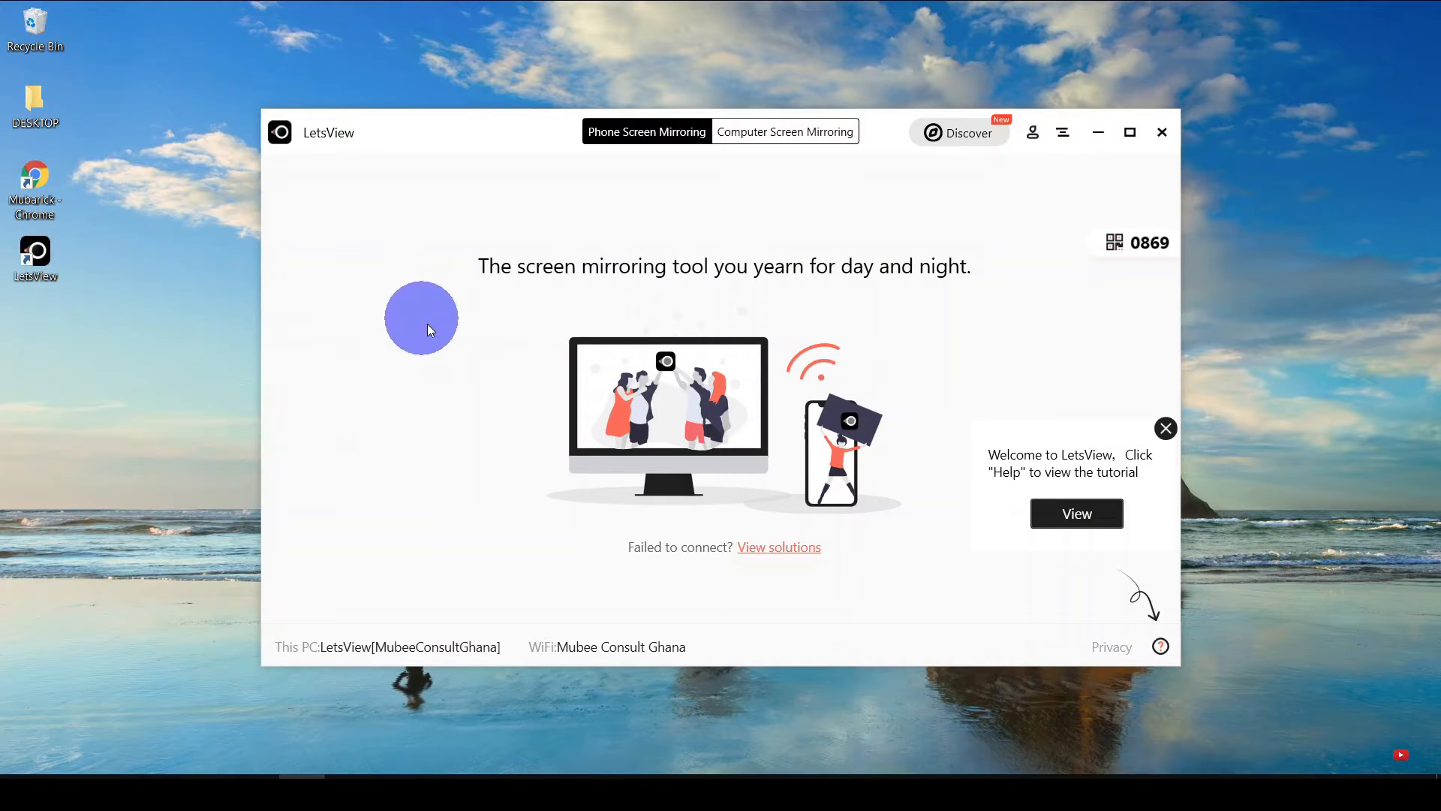
pyautogui.moveTo(339, 265)
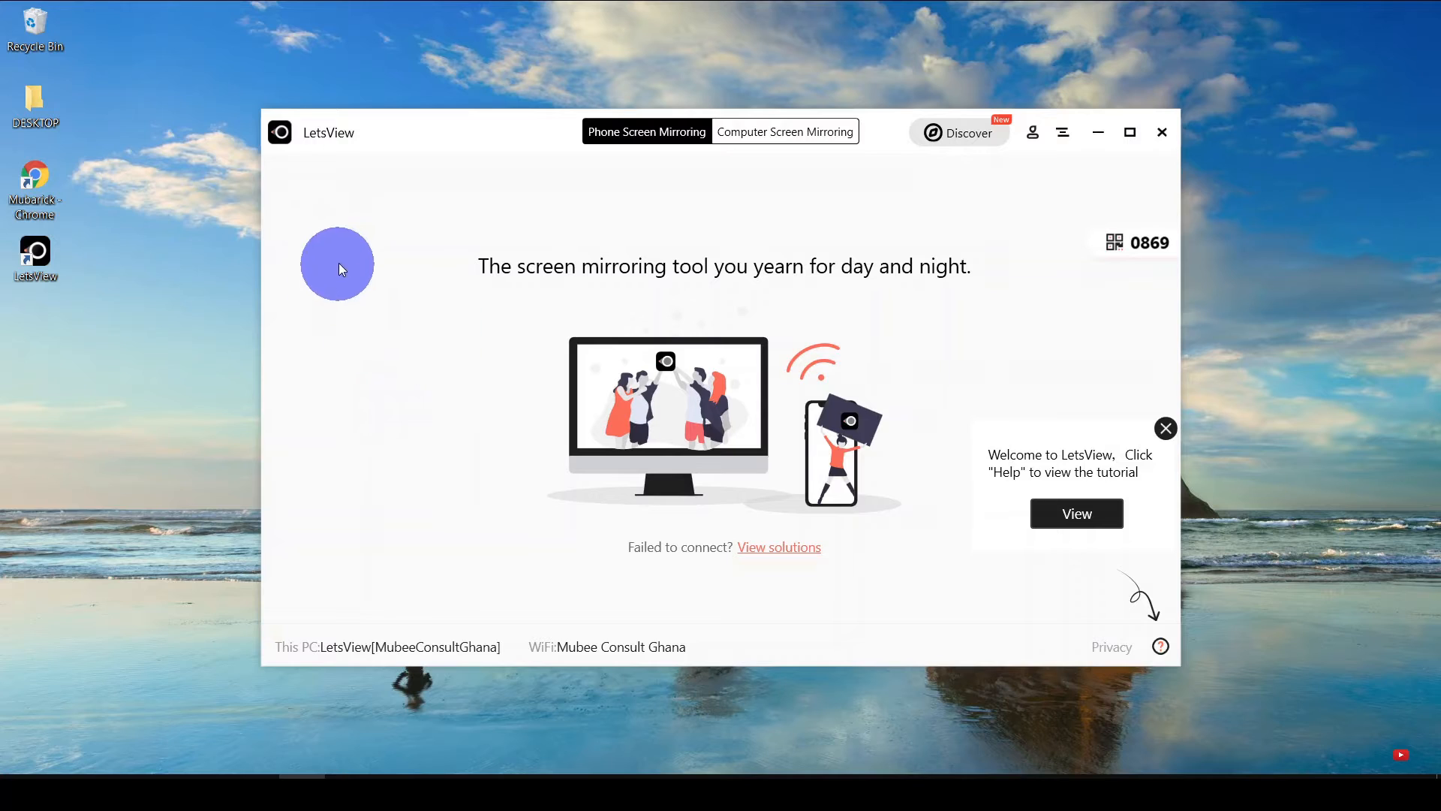
pyautogui.moveTo(449, 363)
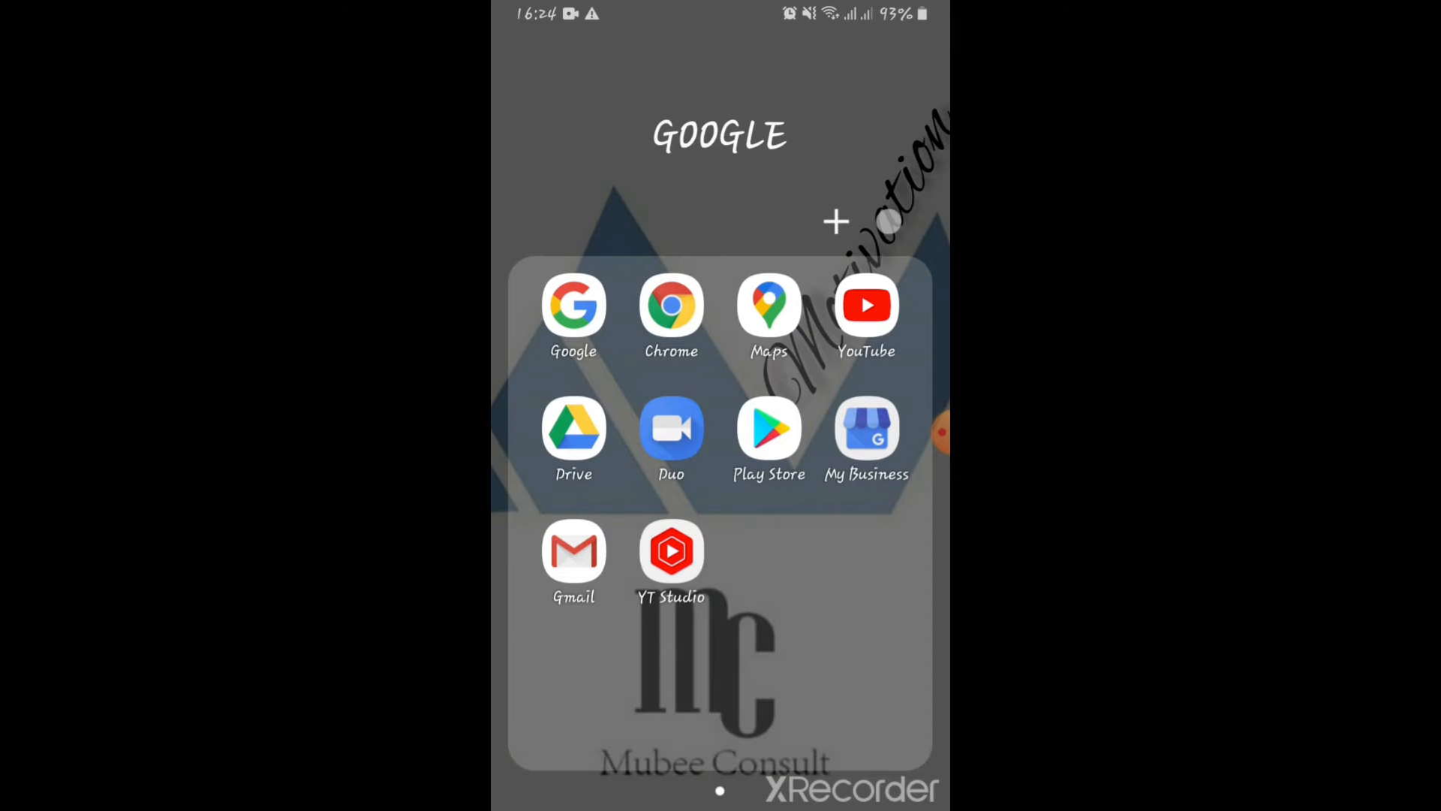
# - Search the Play Store for 'lets', install LetsView and open it
pyautogui.click(769, 427)
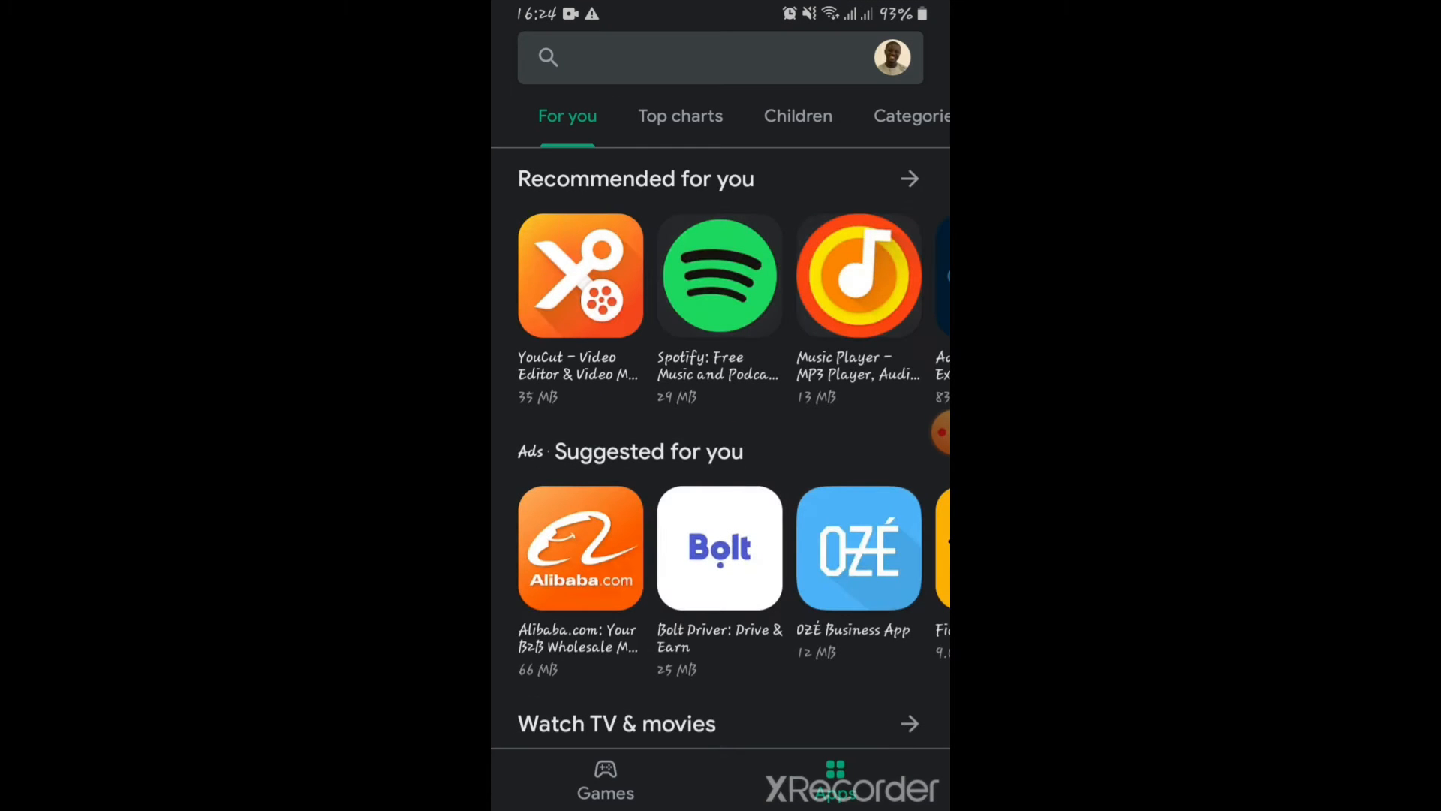
pyautogui.click(689, 57)
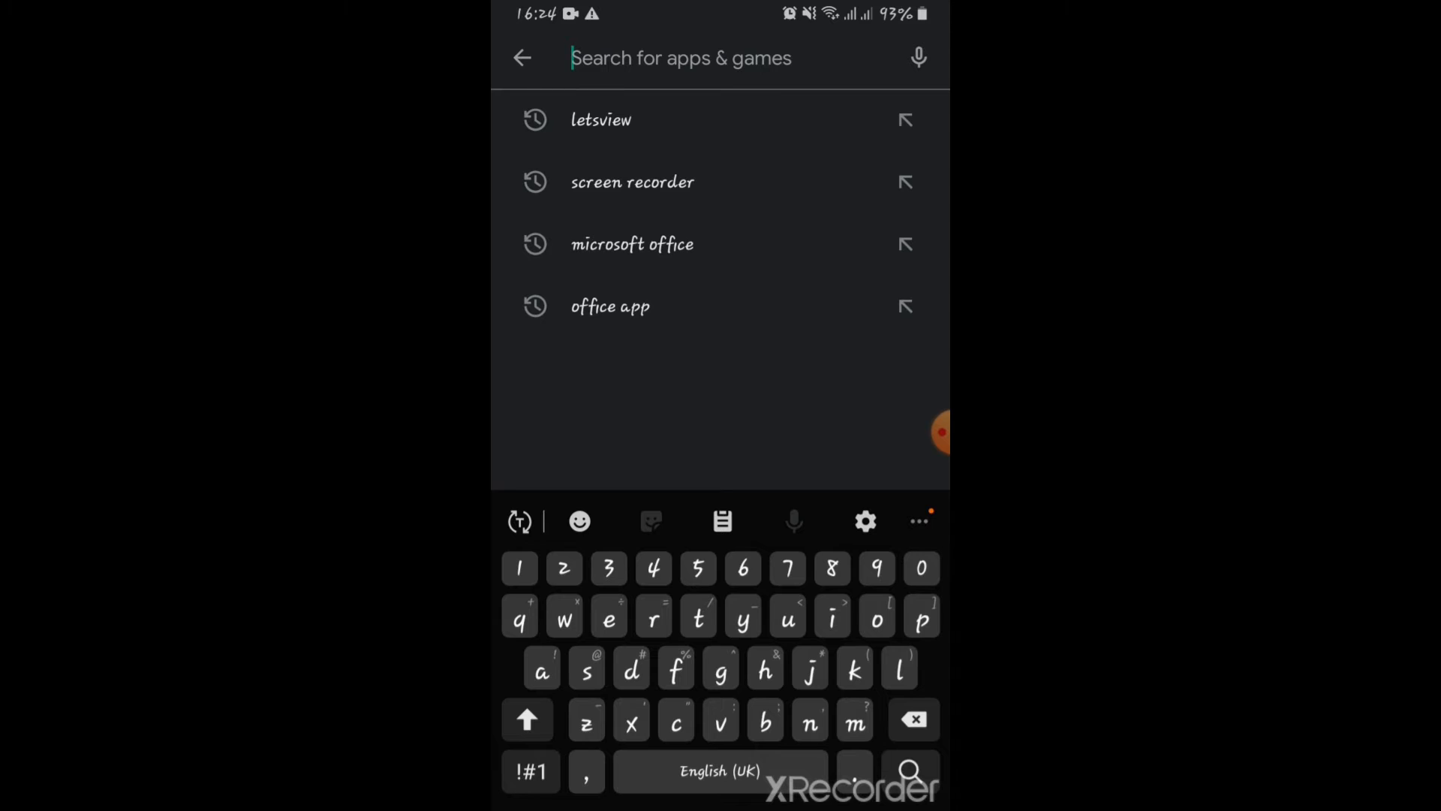
pyautogui.write('lets')
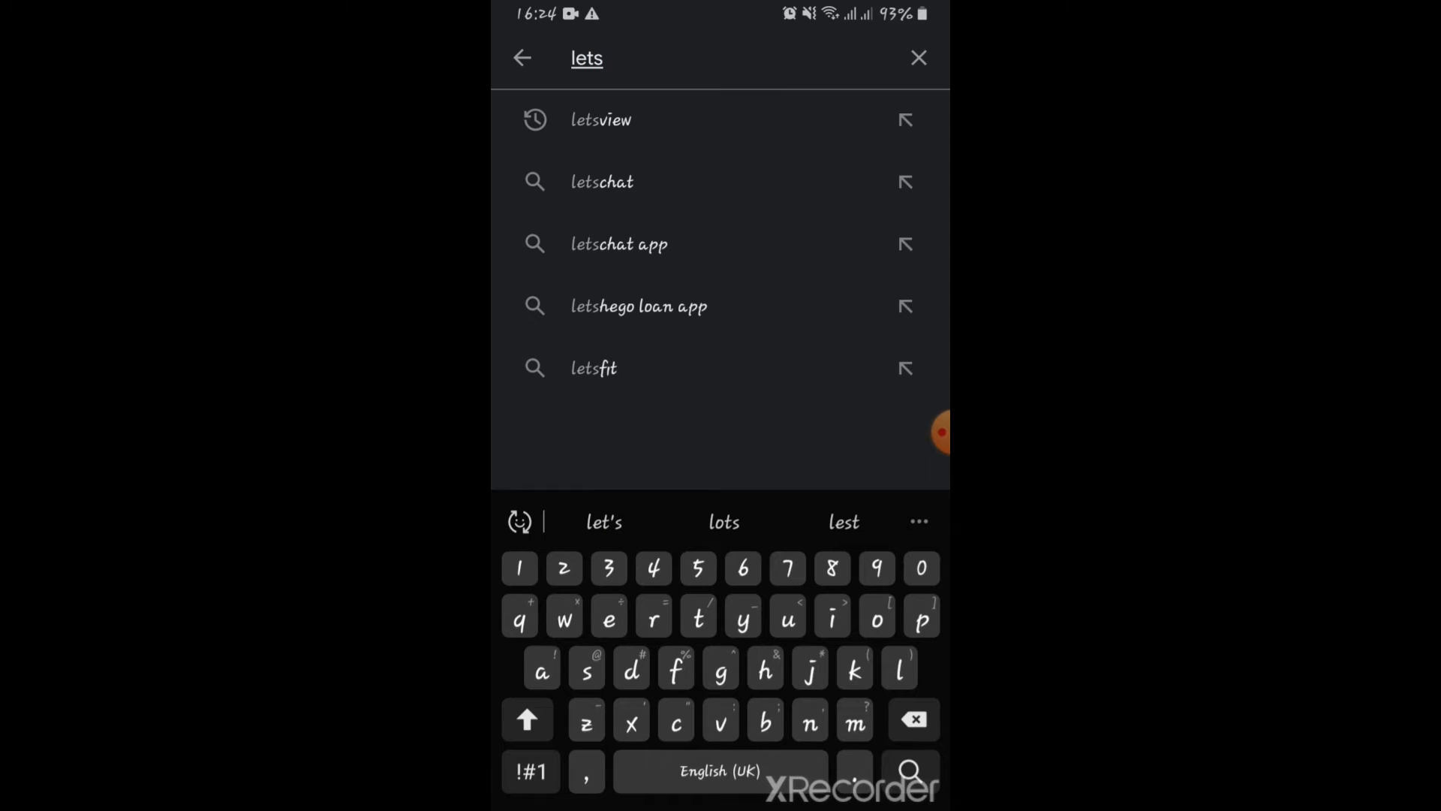
pyautogui.click(601, 120)
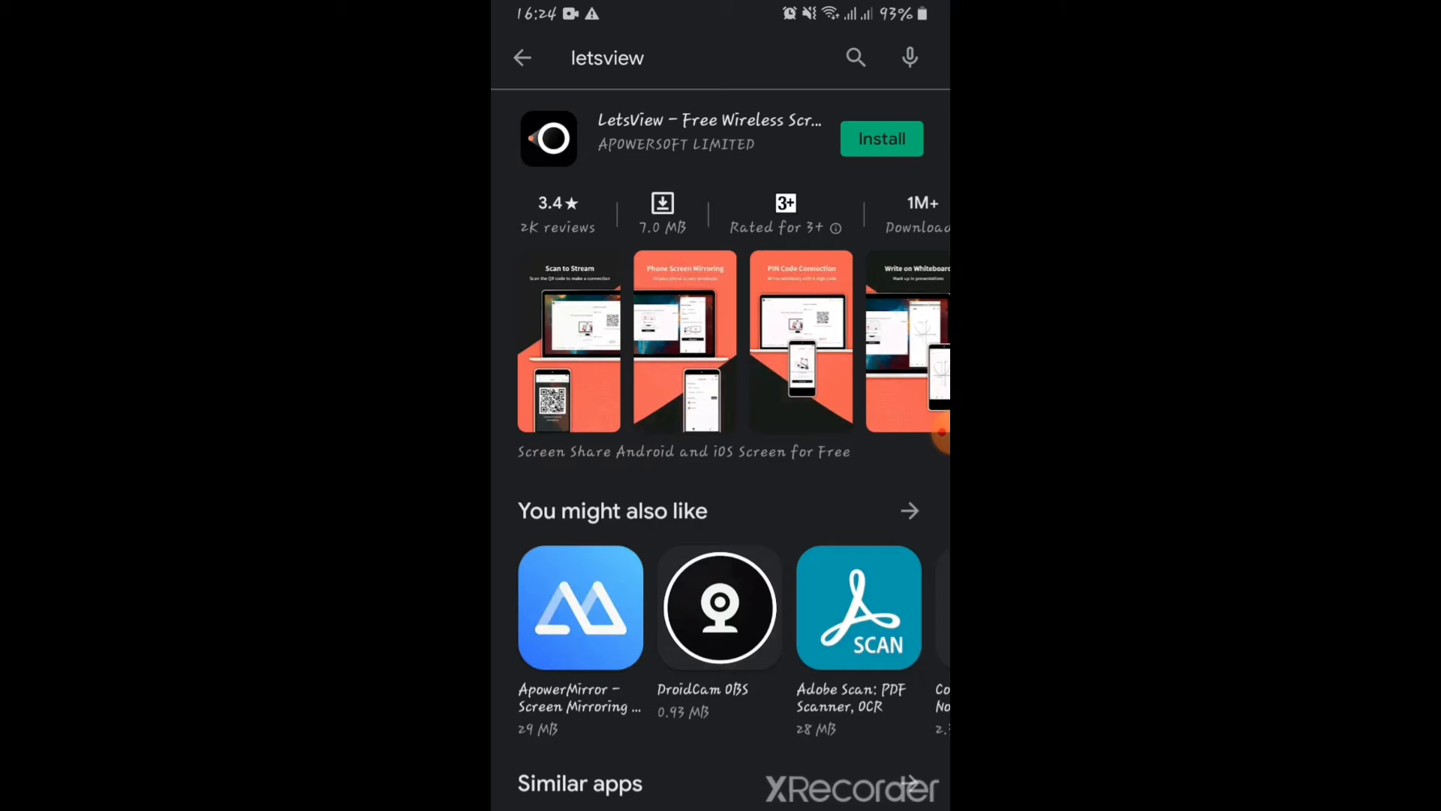
pyautogui.click(879, 138)
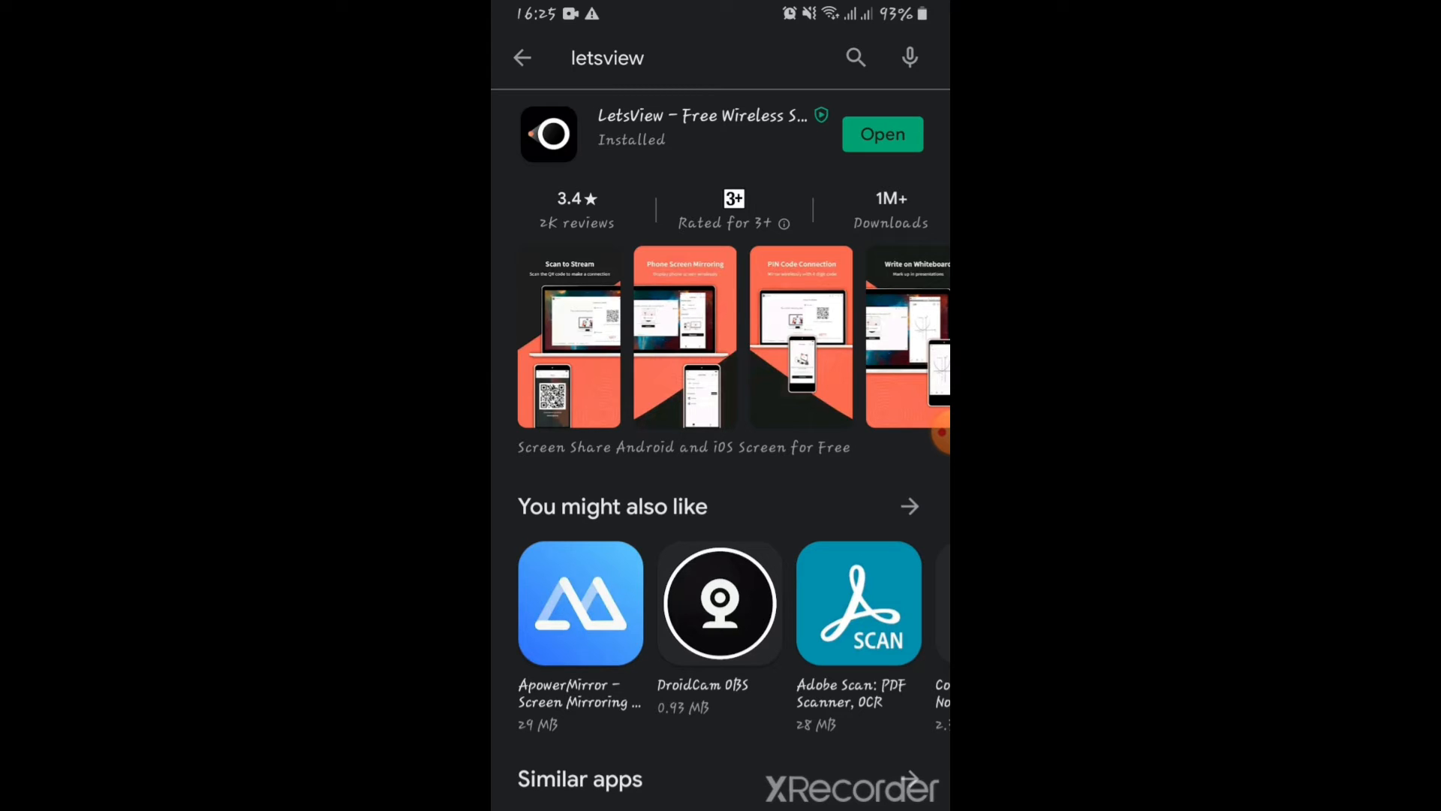
pyautogui.click(882, 134)
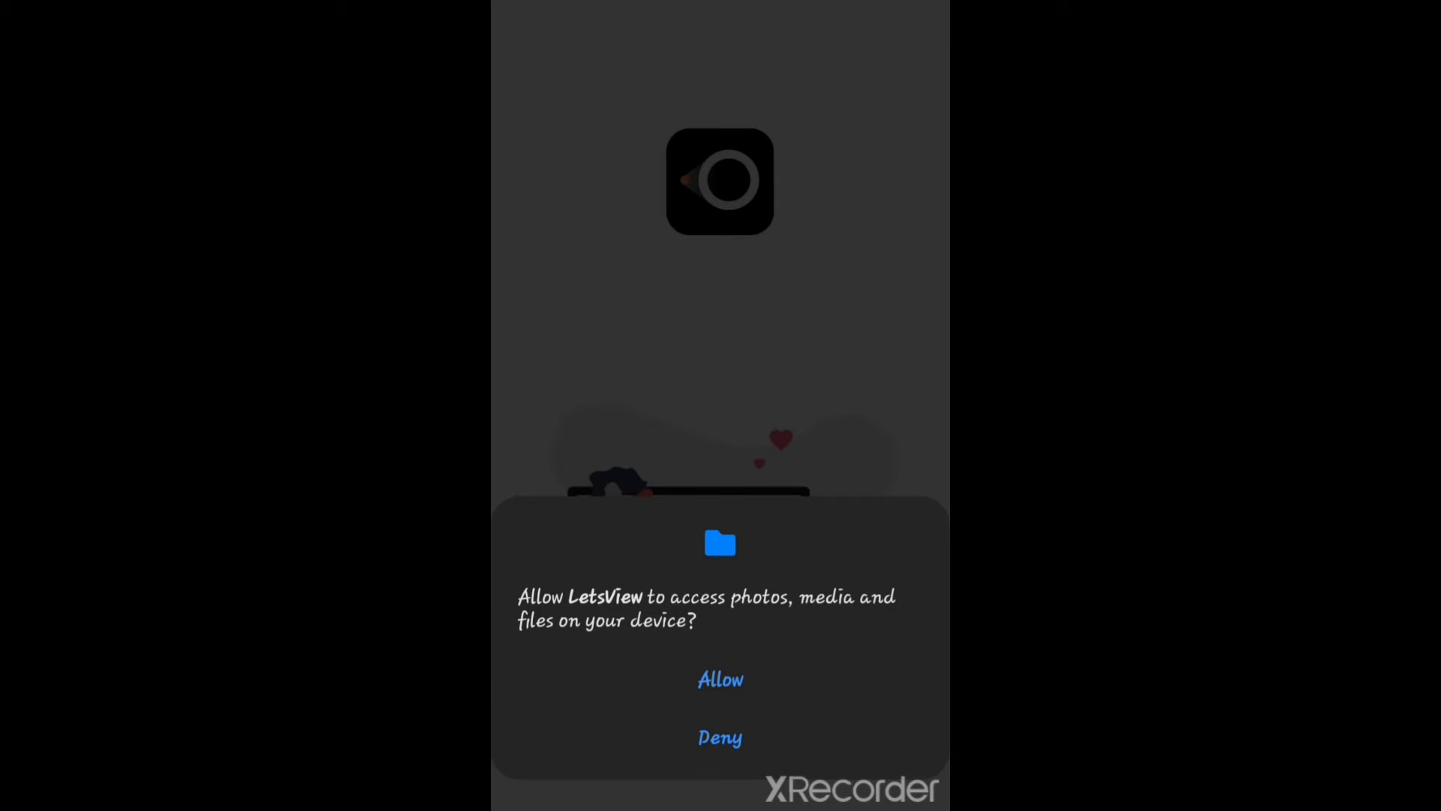
# - Allow LetsView file access and connect the phone to the detected LetsView PC
pyautogui.click(720, 679)
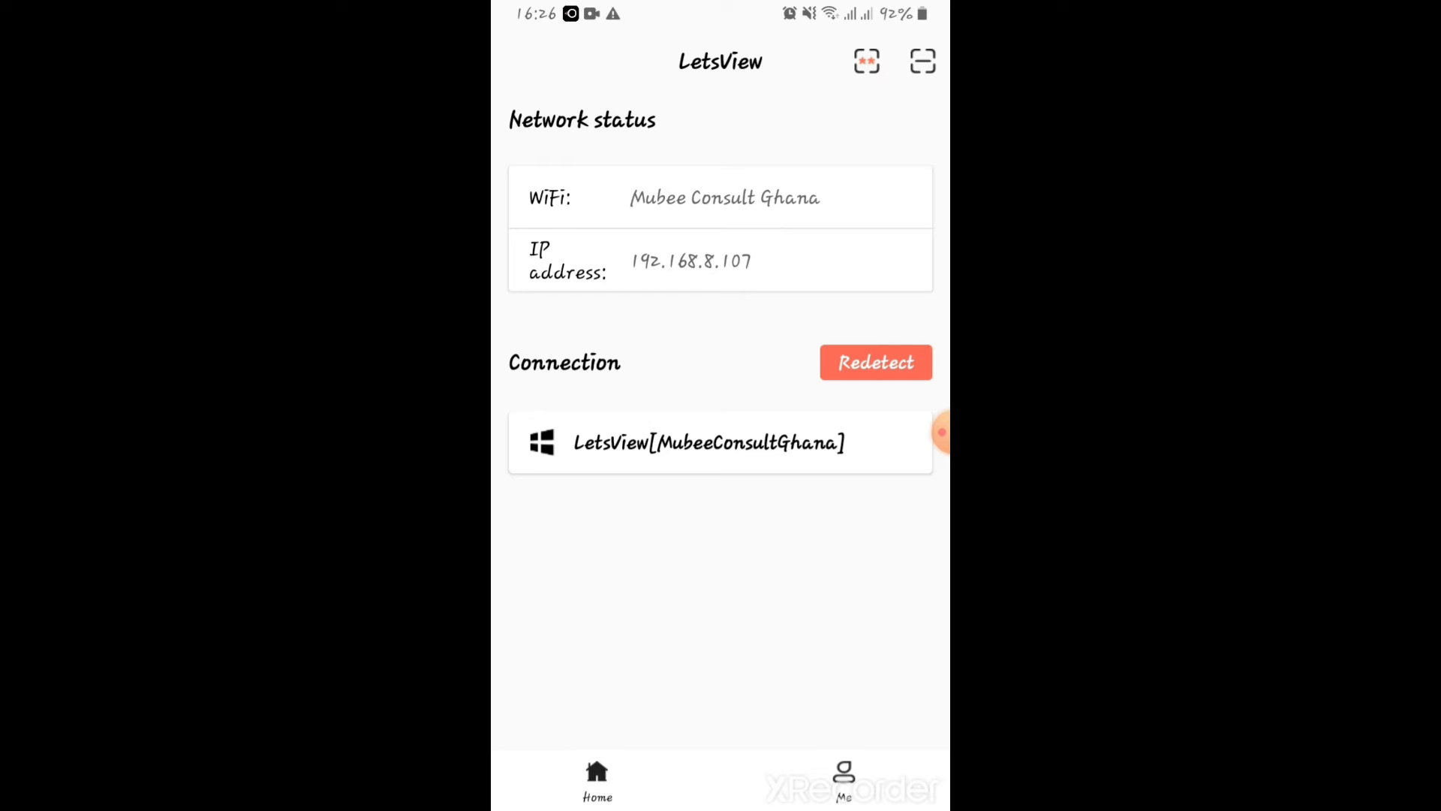
pyautogui.click(719, 442)
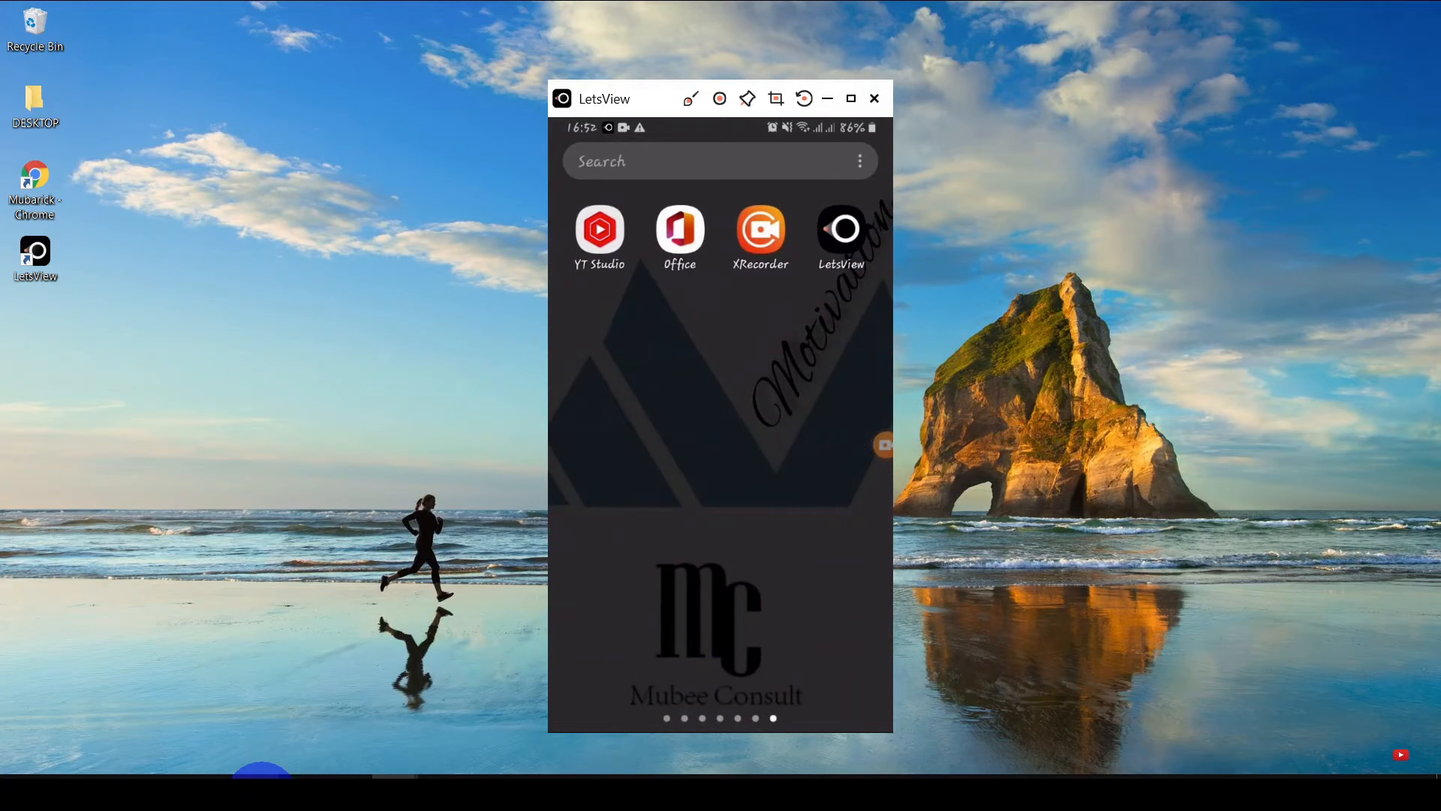
# - Swipe through the mirrored phone's app pages to the LetsView app's connection page
pyautogui.hscroll(-3)
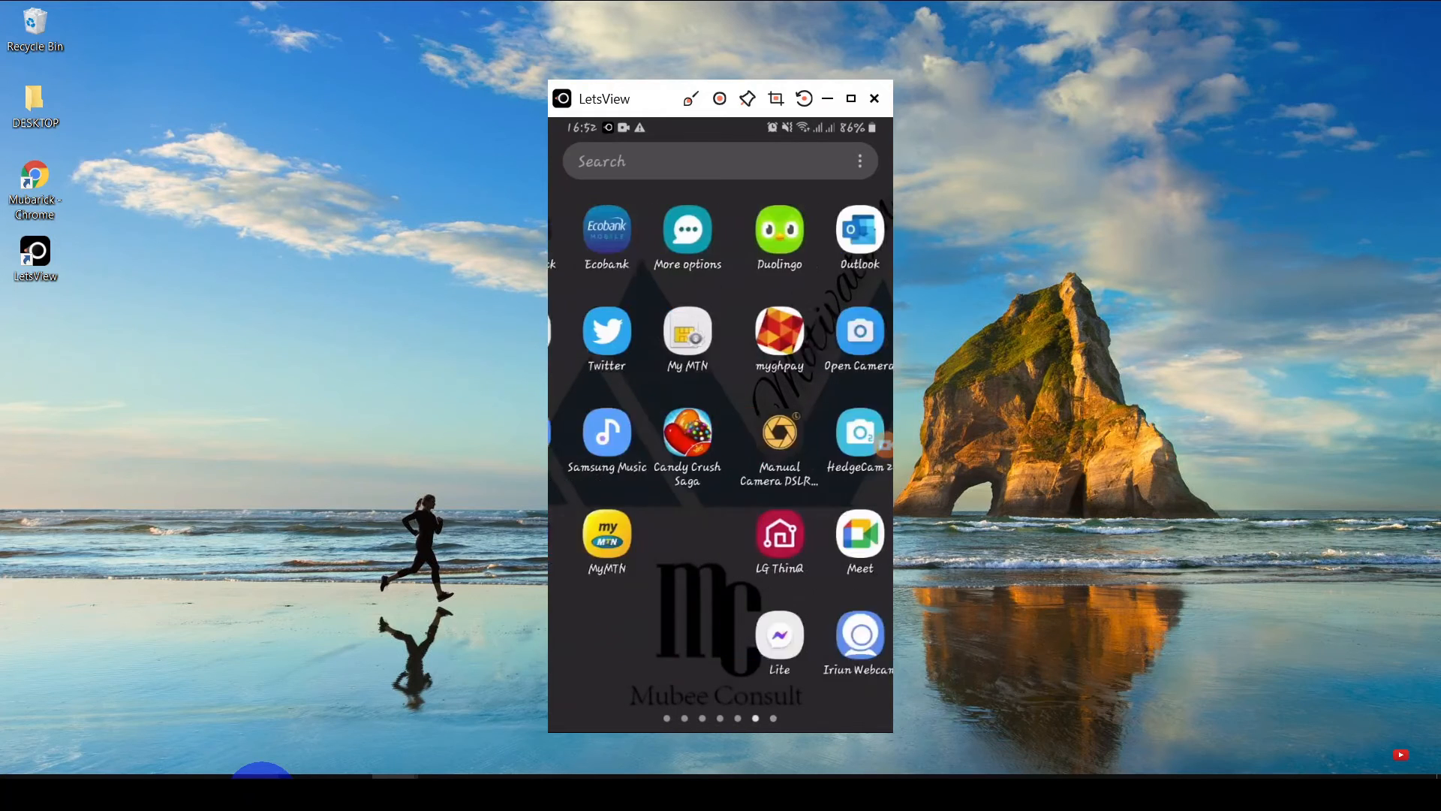
pyautogui.hscroll(-3)
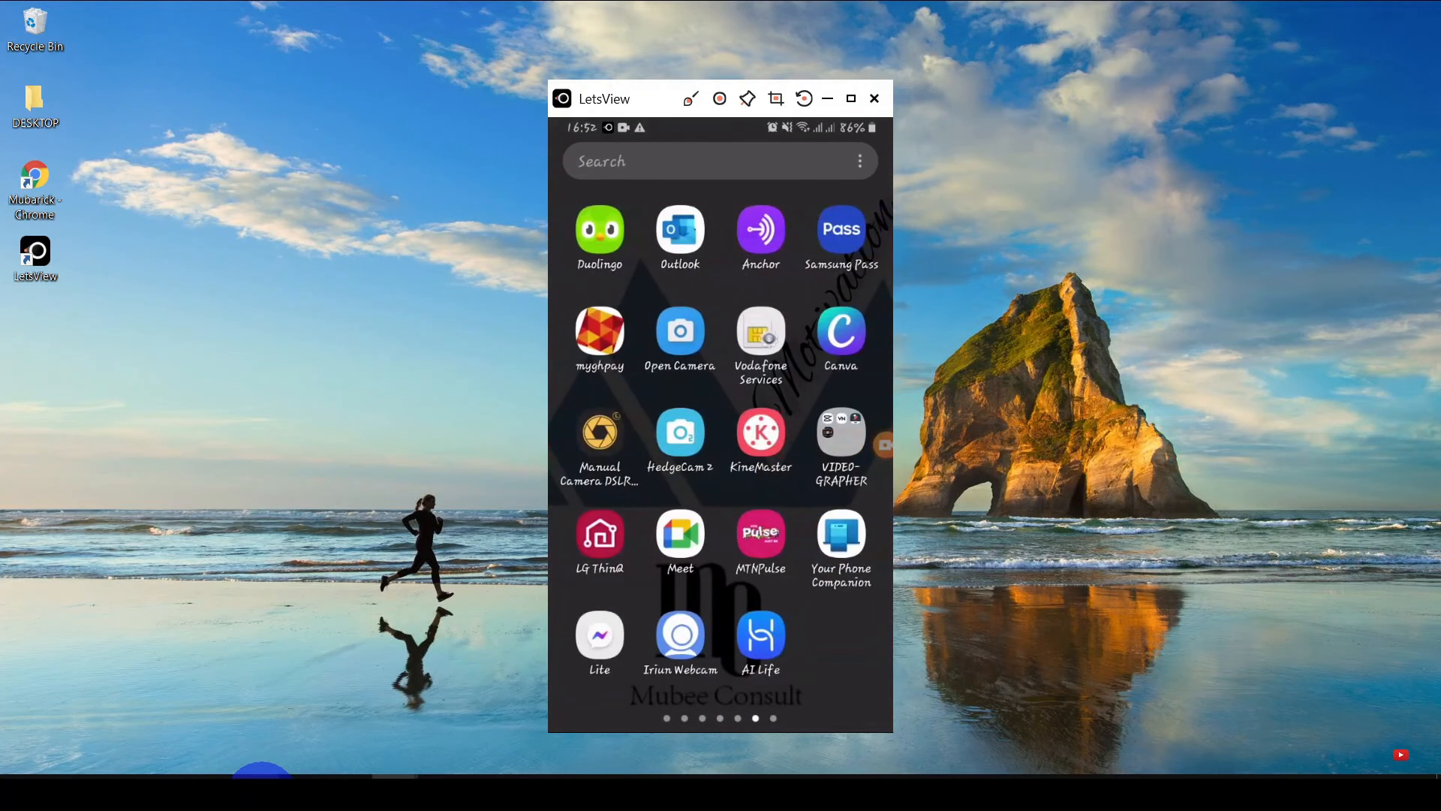
pyautogui.hscroll(-3)
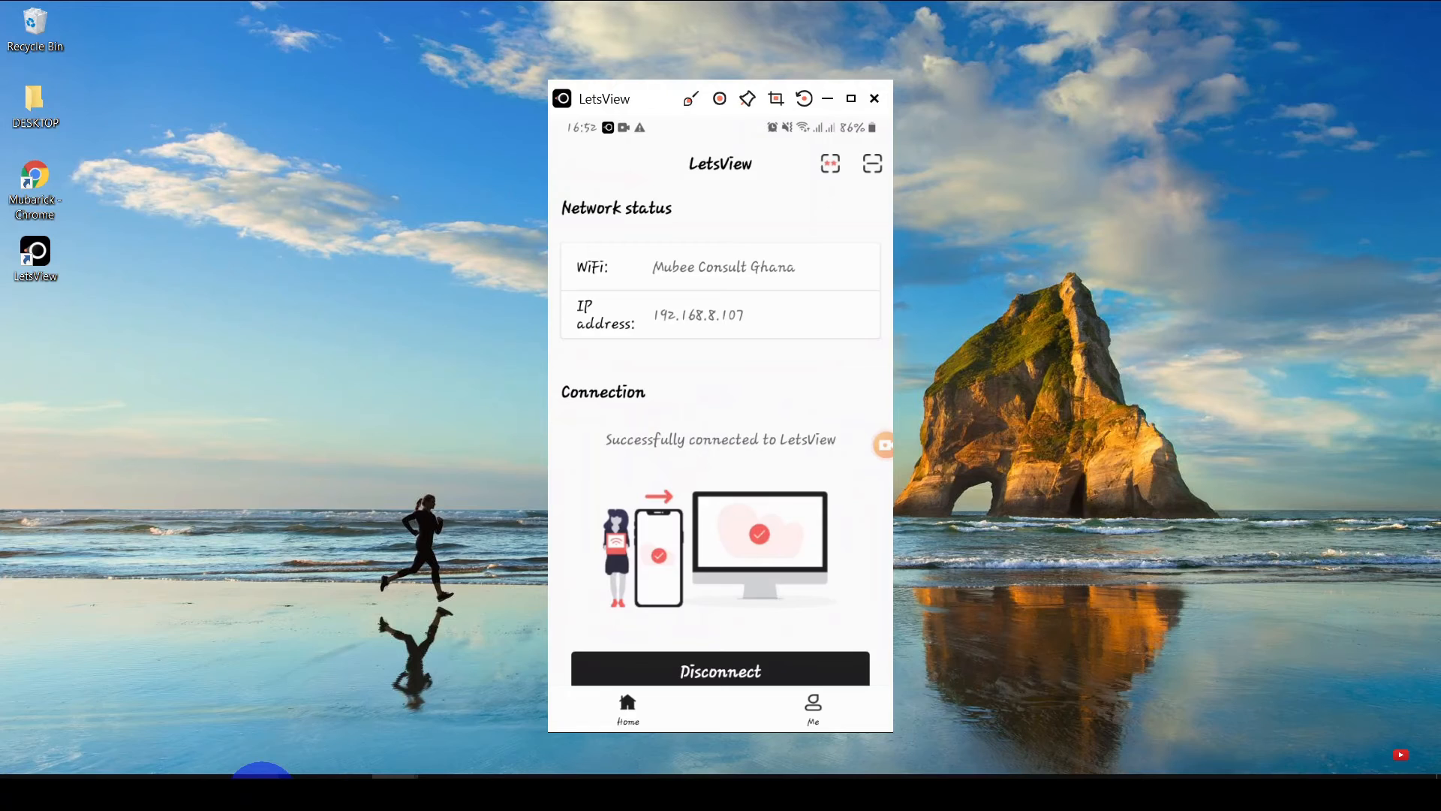
# - Open Me > Settings, check mirroring quality at Standard, and return home
pyautogui.click(812, 707)
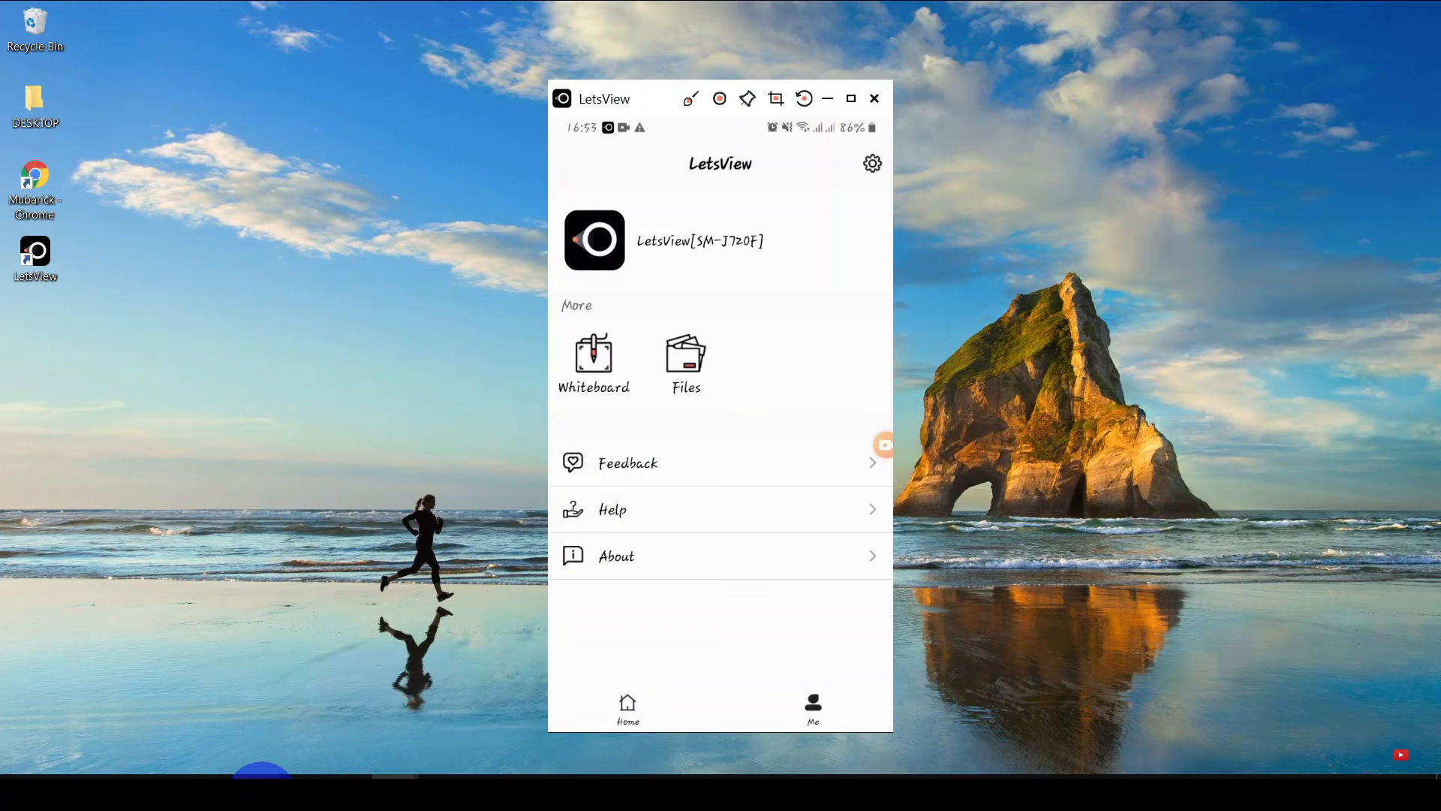
pyautogui.click(871, 164)
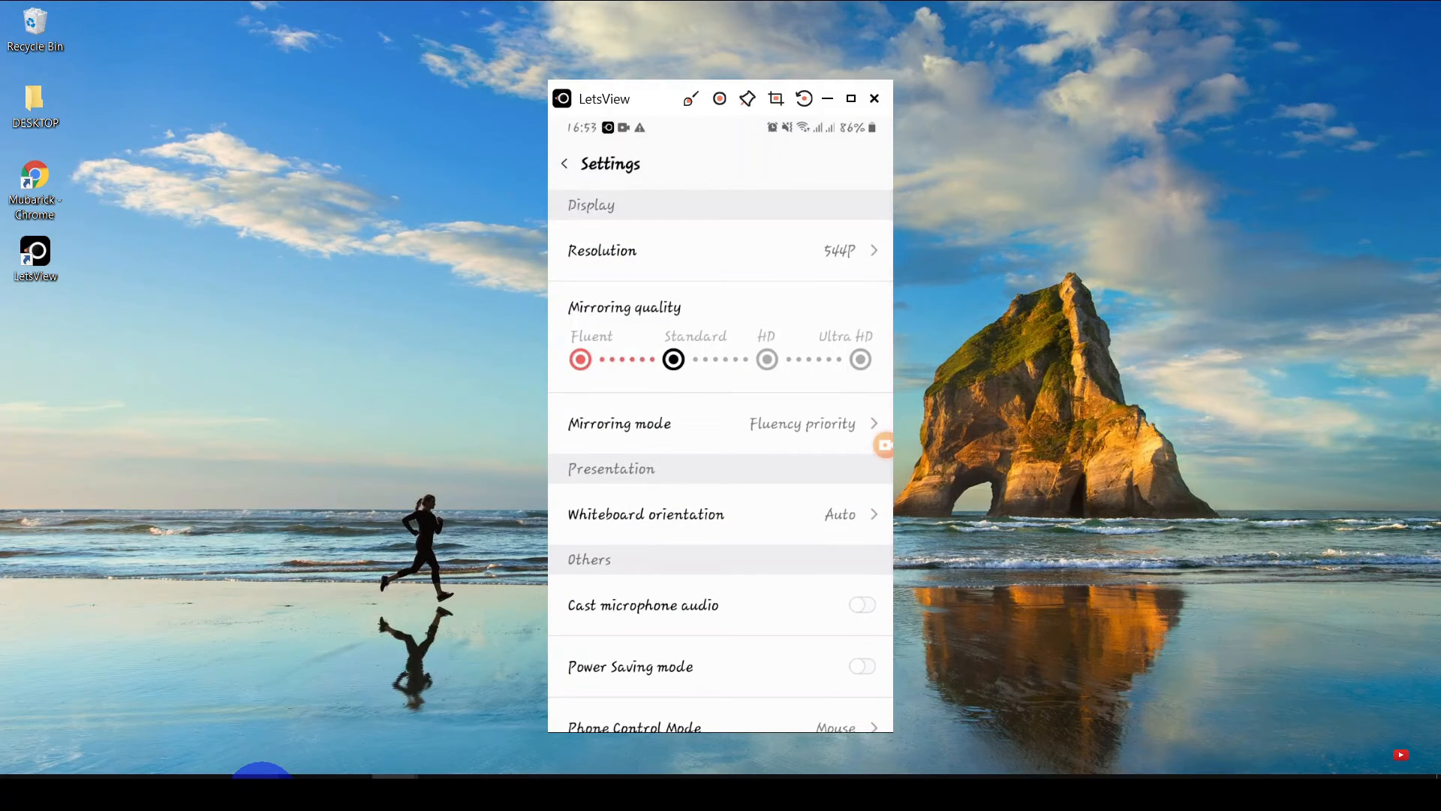
pyautogui.click(672, 359)
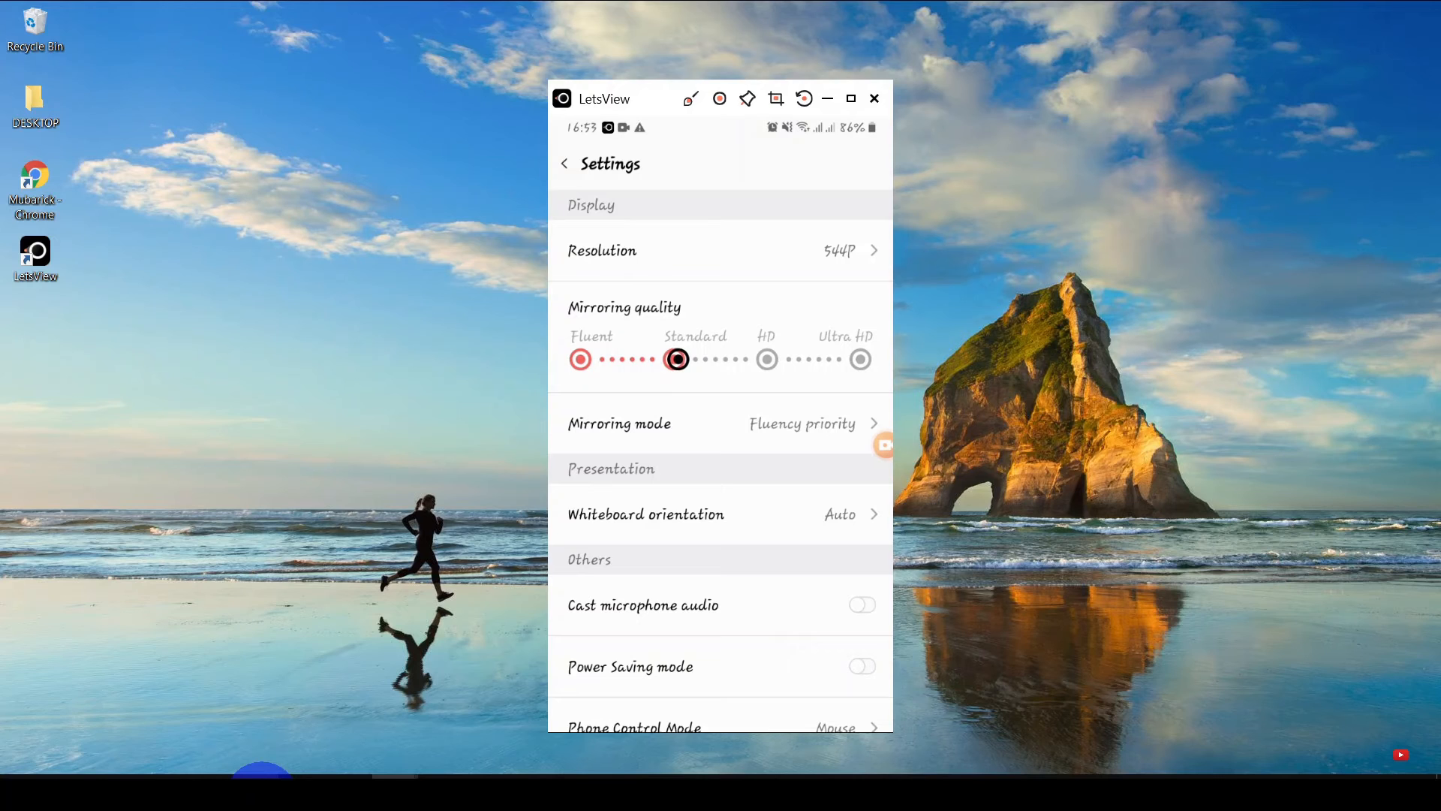
pyautogui.click(766, 359)
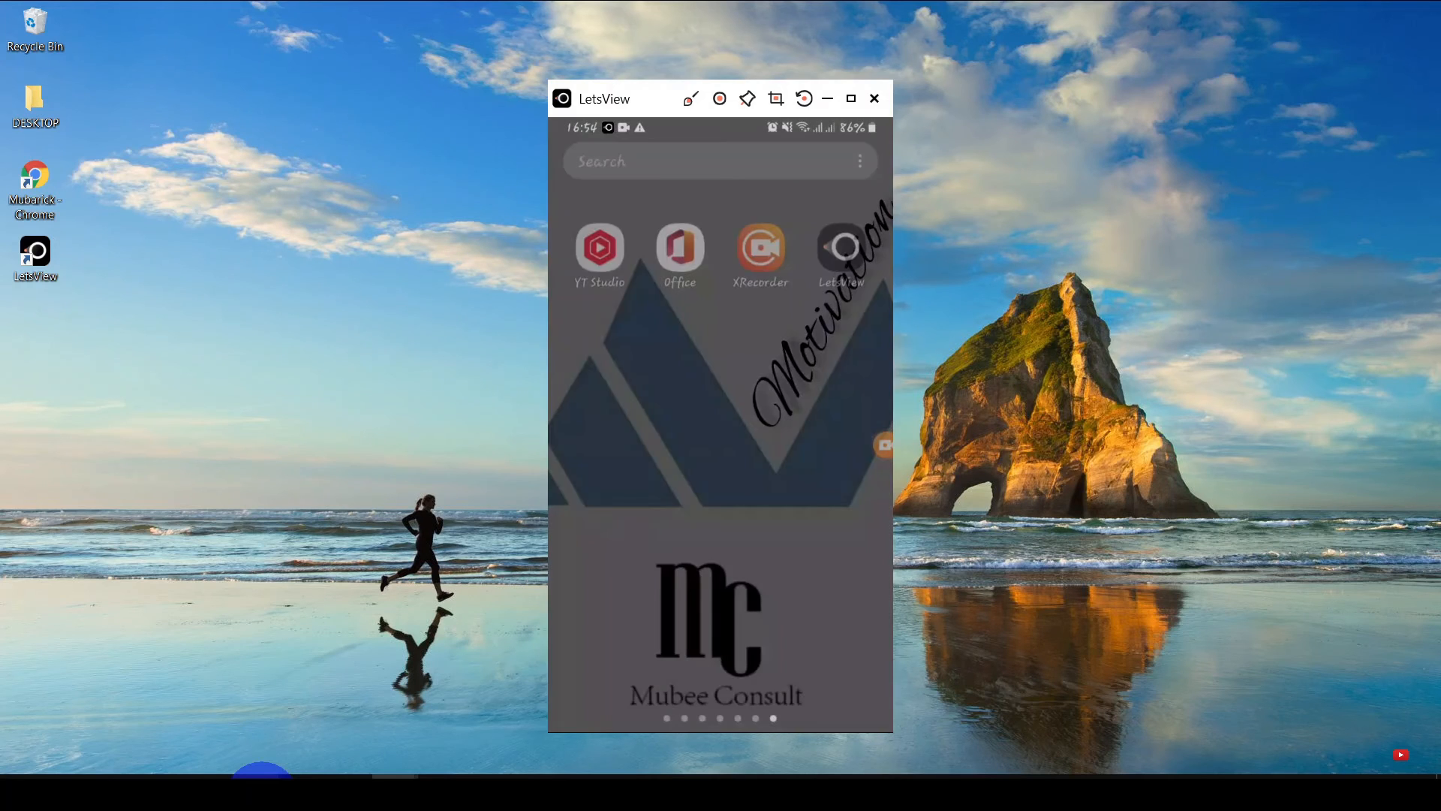
pyautogui.hscroll(-3)
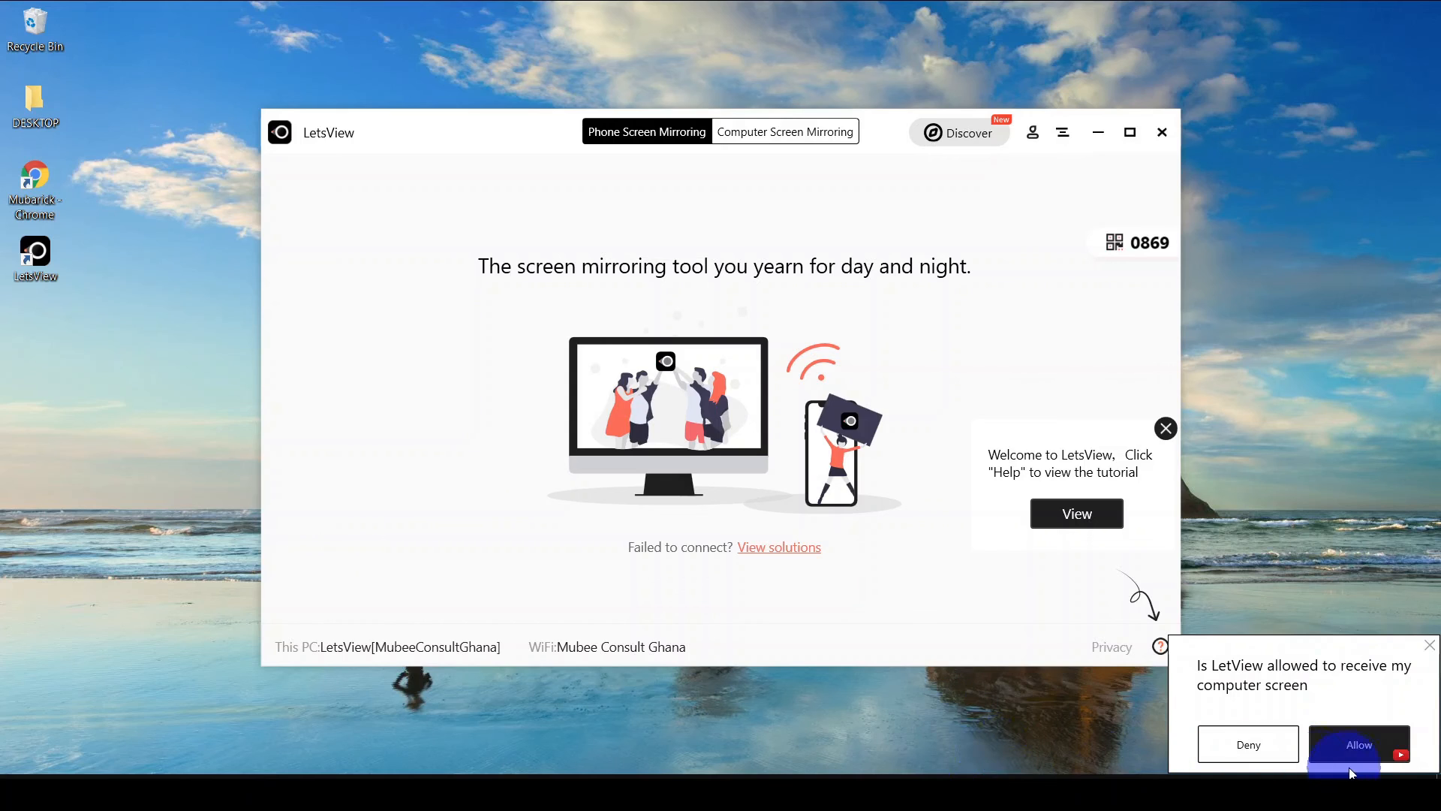
# - Allow the phone to receive the computer screen, mirroring the PC desktop
pyautogui.click(1358, 744)
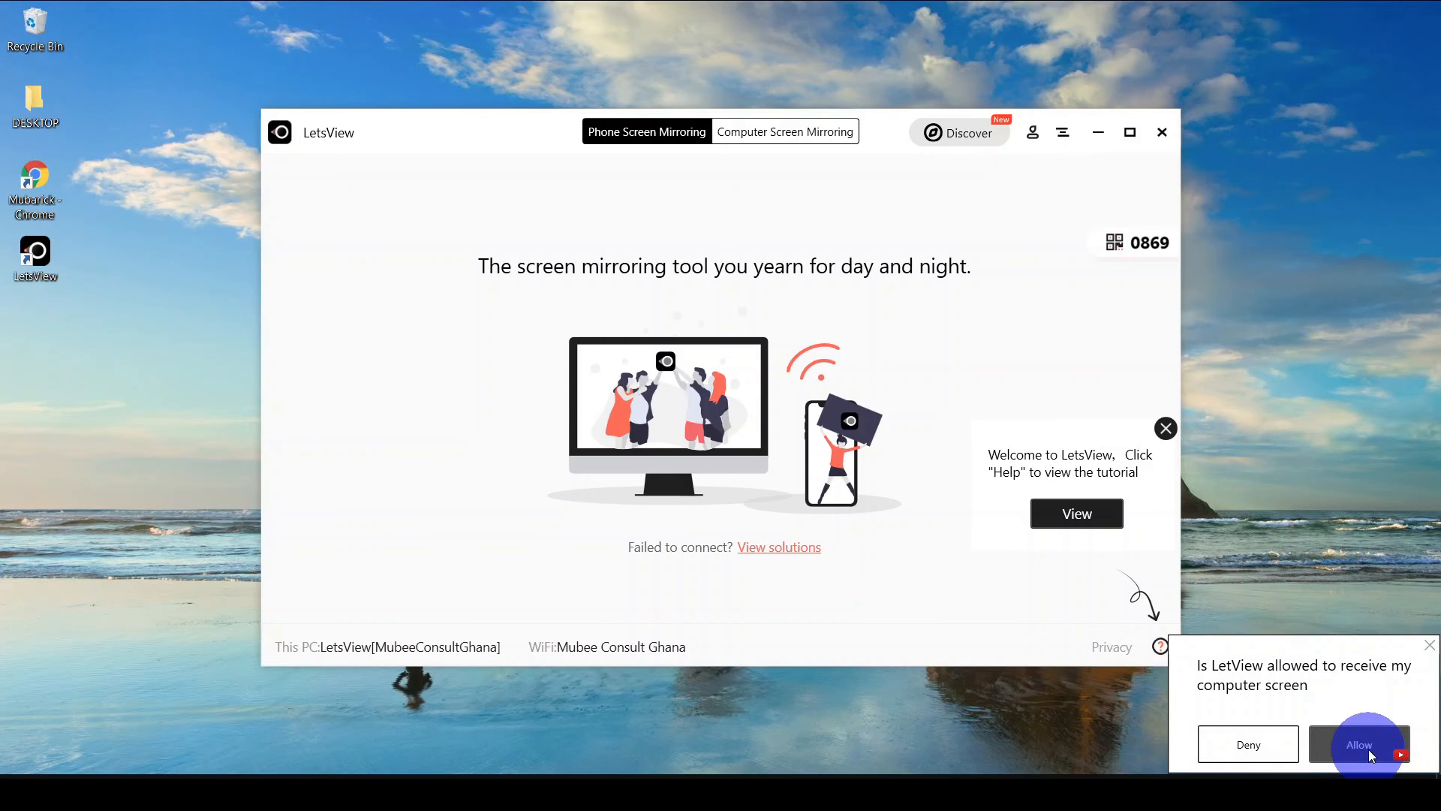
pyautogui.click(1359, 744)
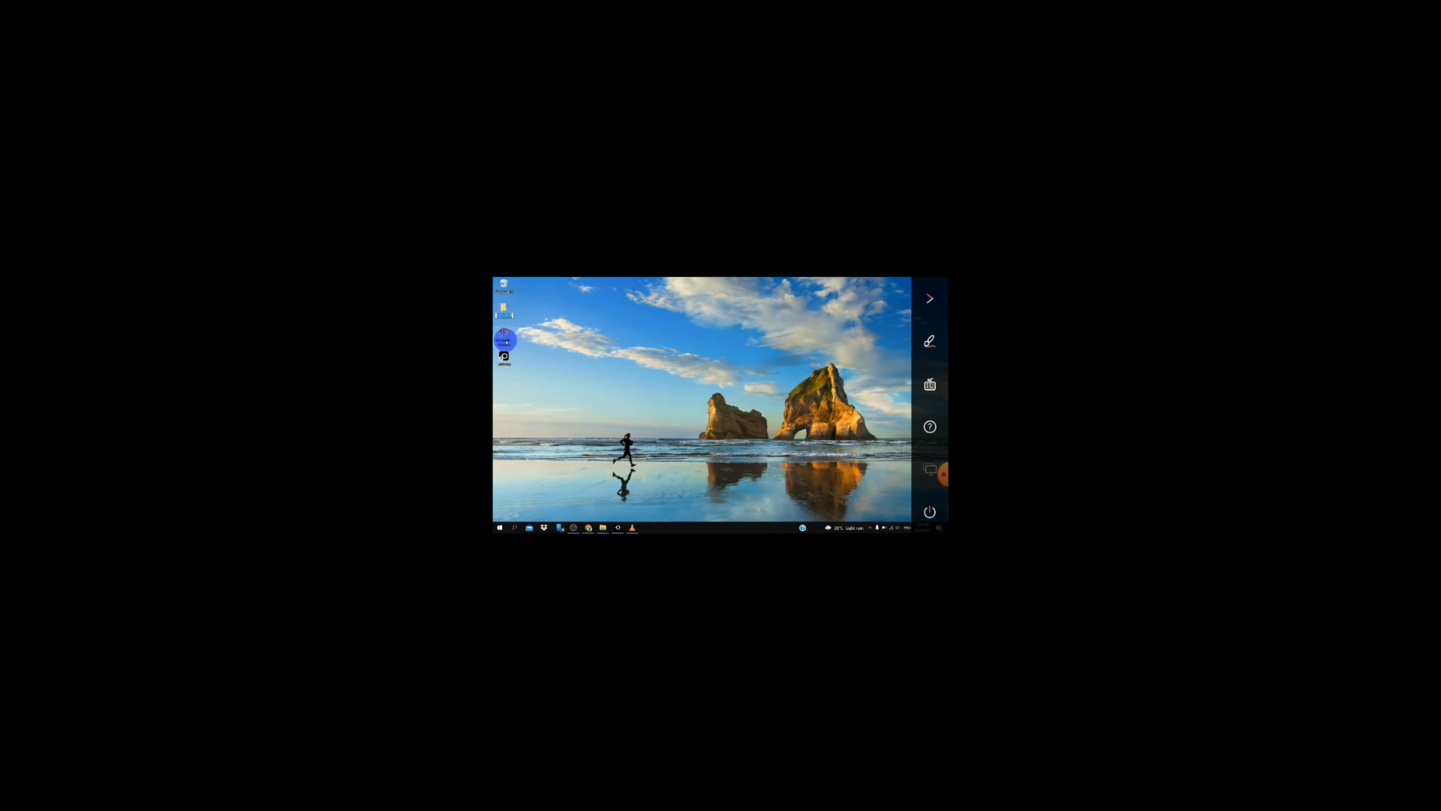
pyautogui.click(587, 527)
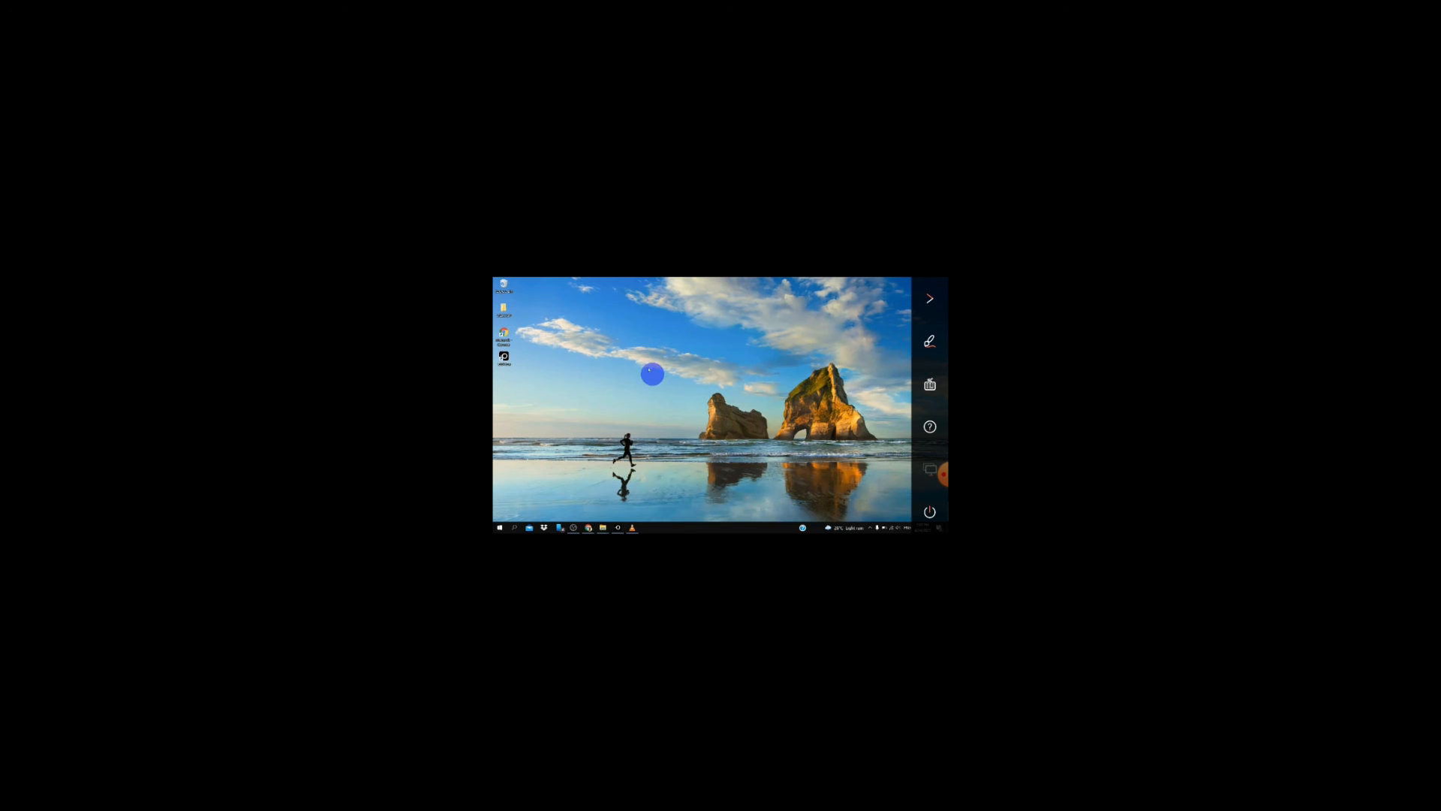
pyautogui.moveTo(570, 486)
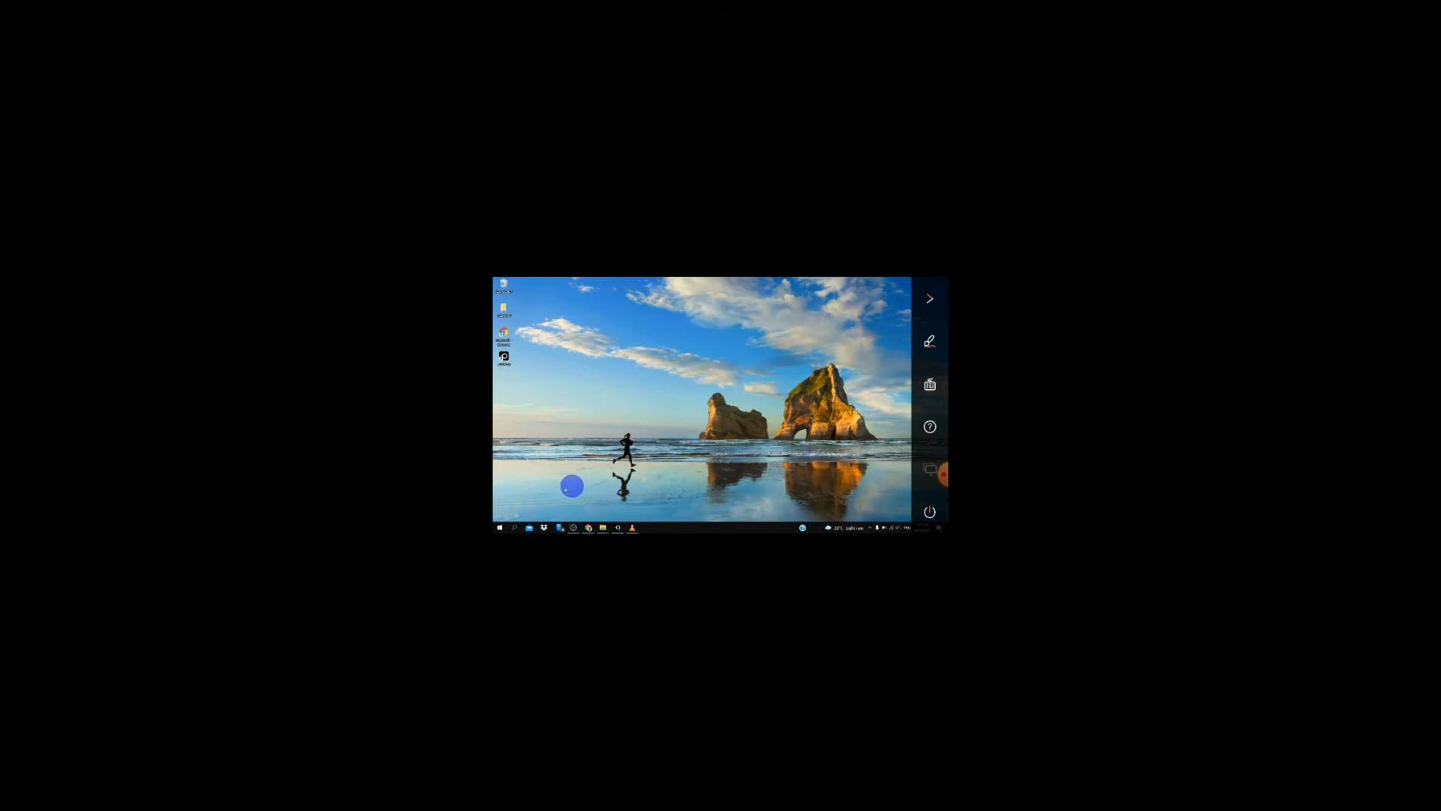
pyautogui.click(500, 526)
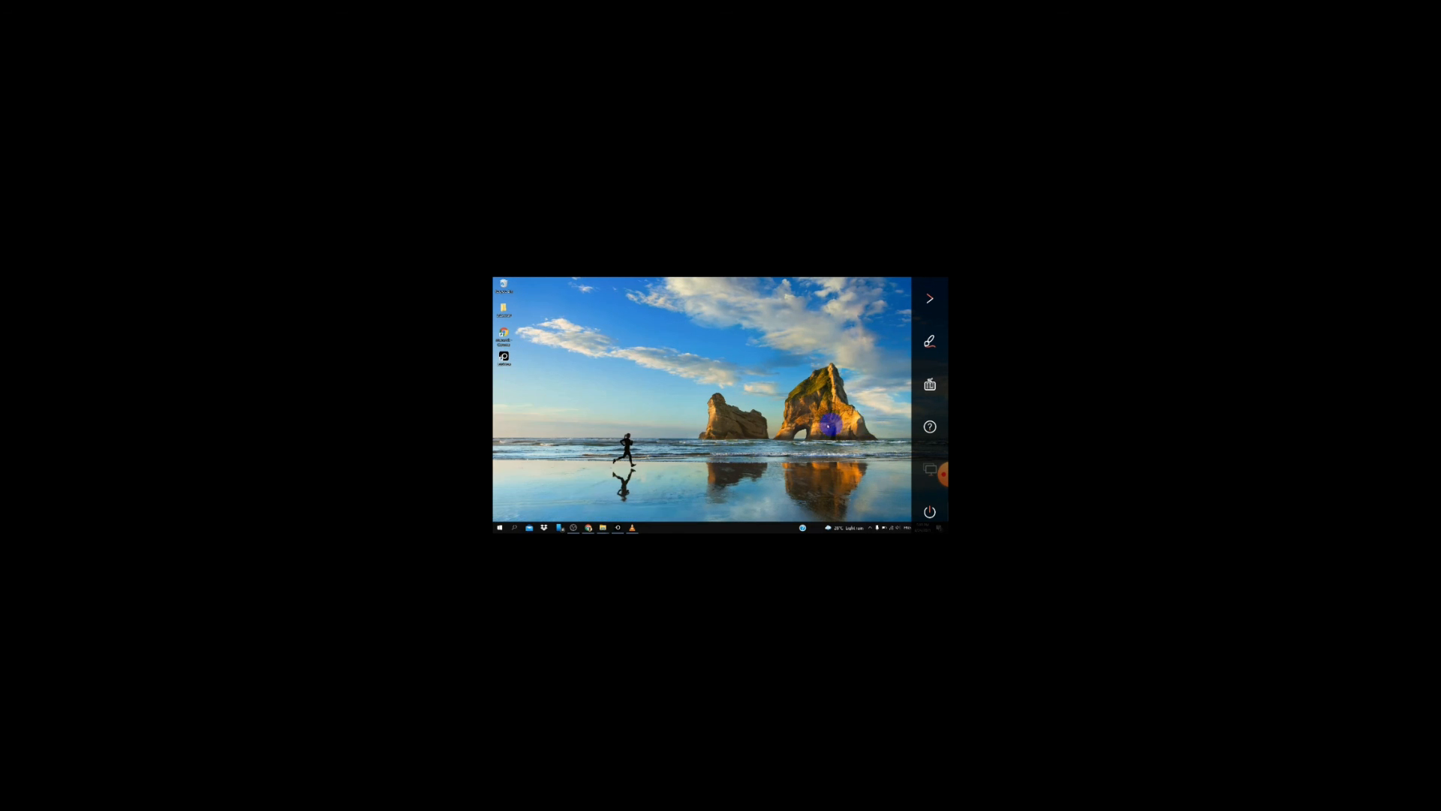
pyautogui.rightClick(831, 430)
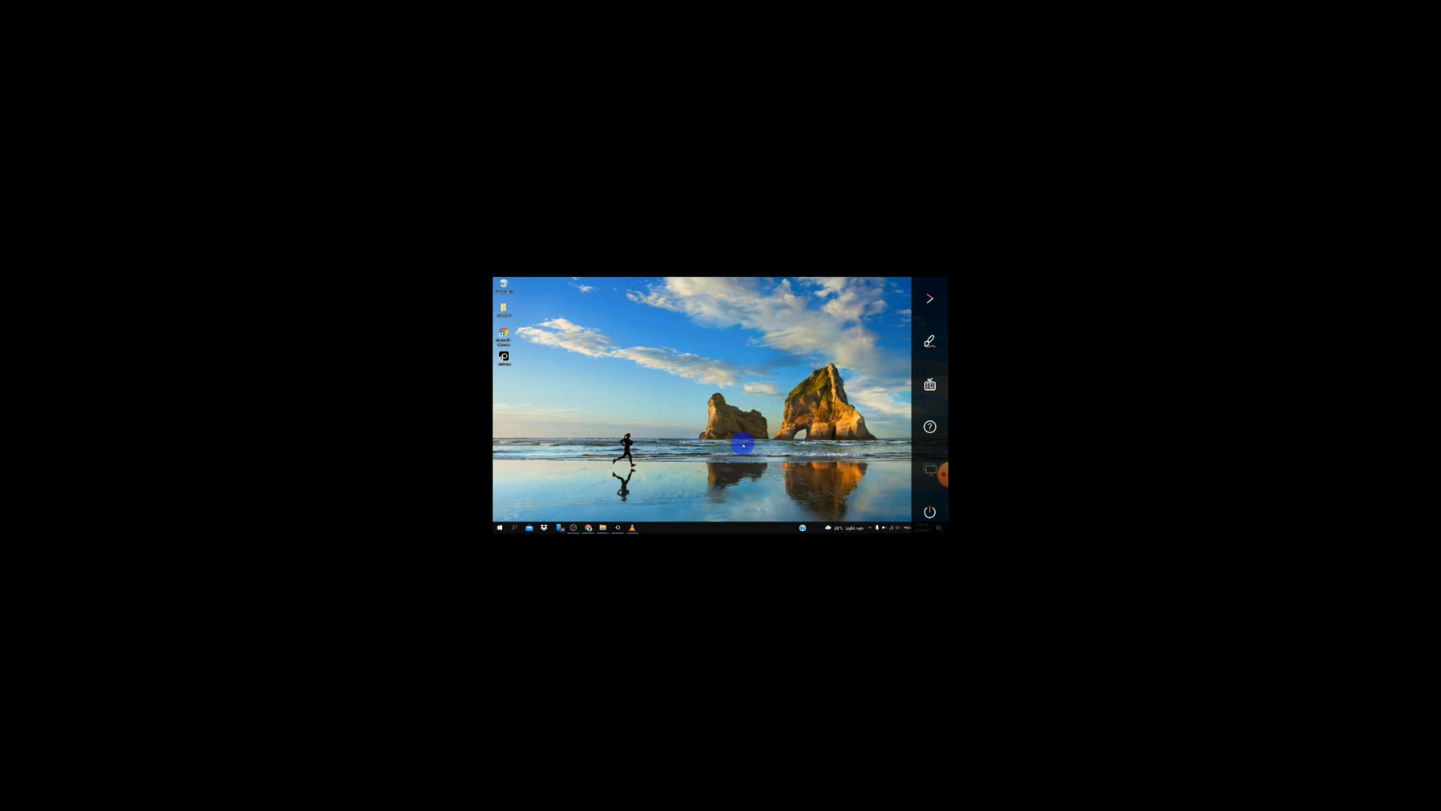
pyautogui.moveTo(676, 439)
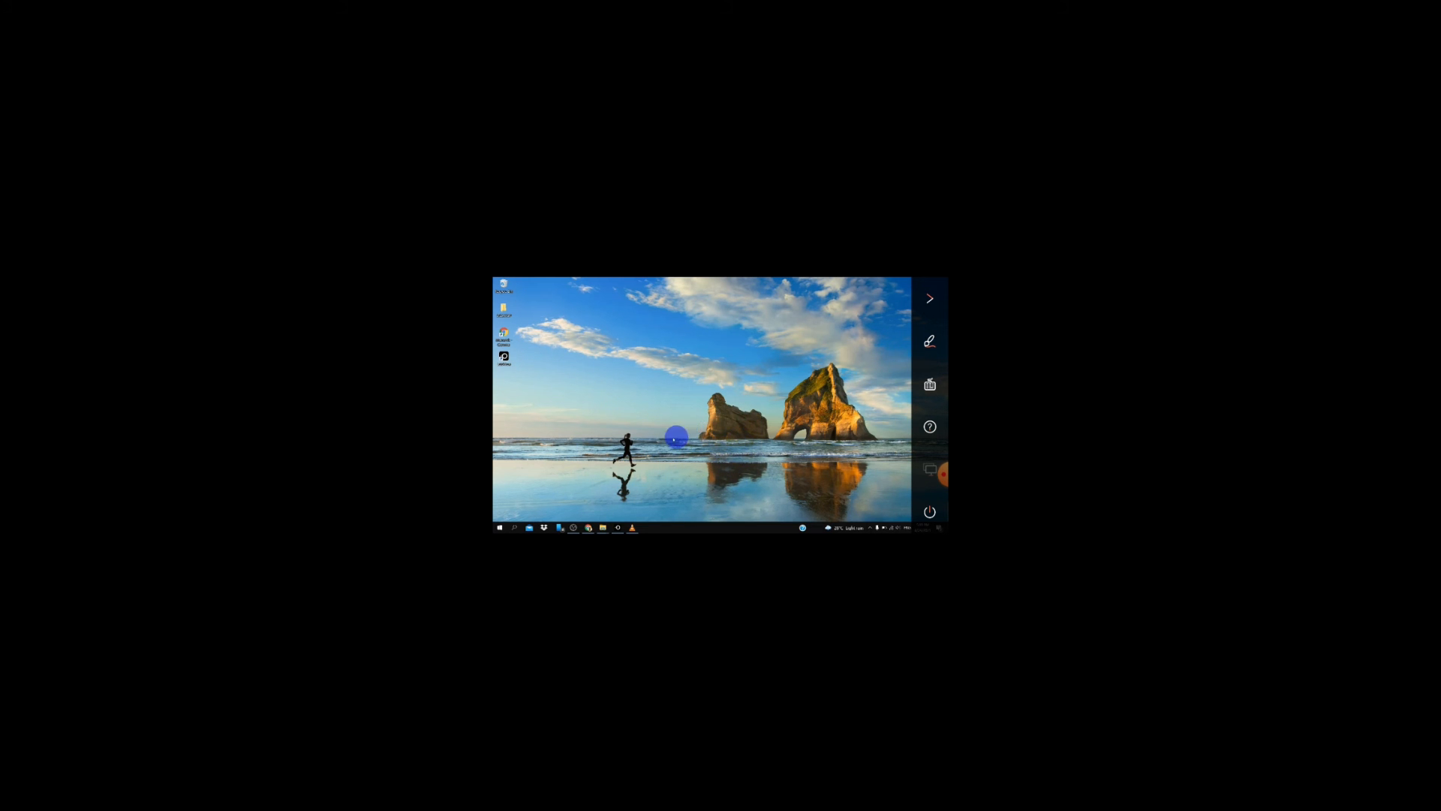